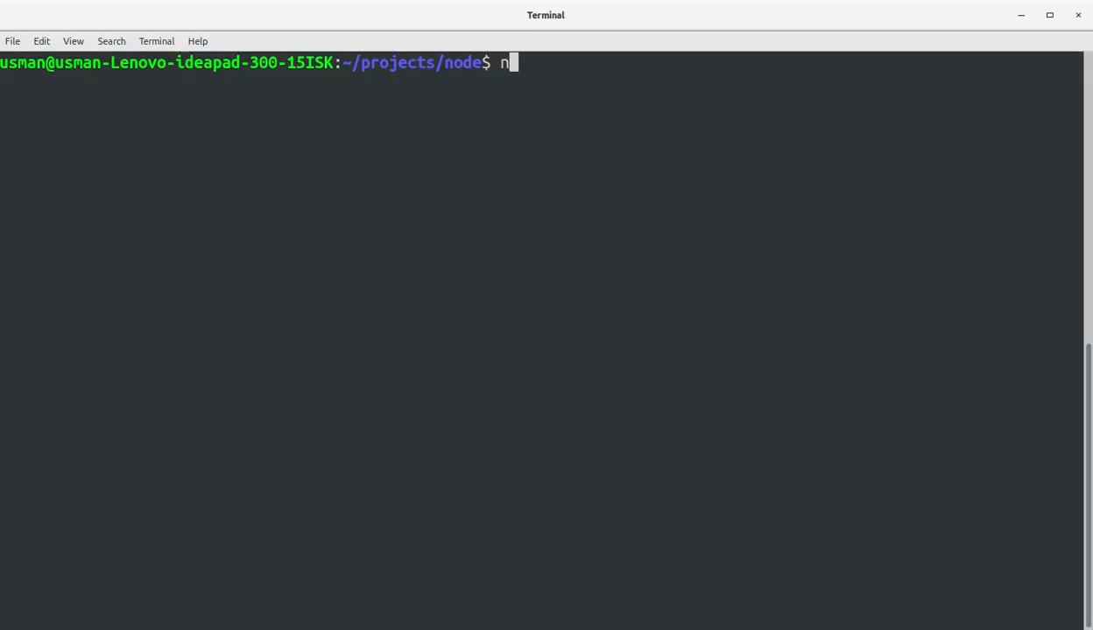
Step: Change into the nodenexmosms folder and run npm install nexmo there
text(cd)
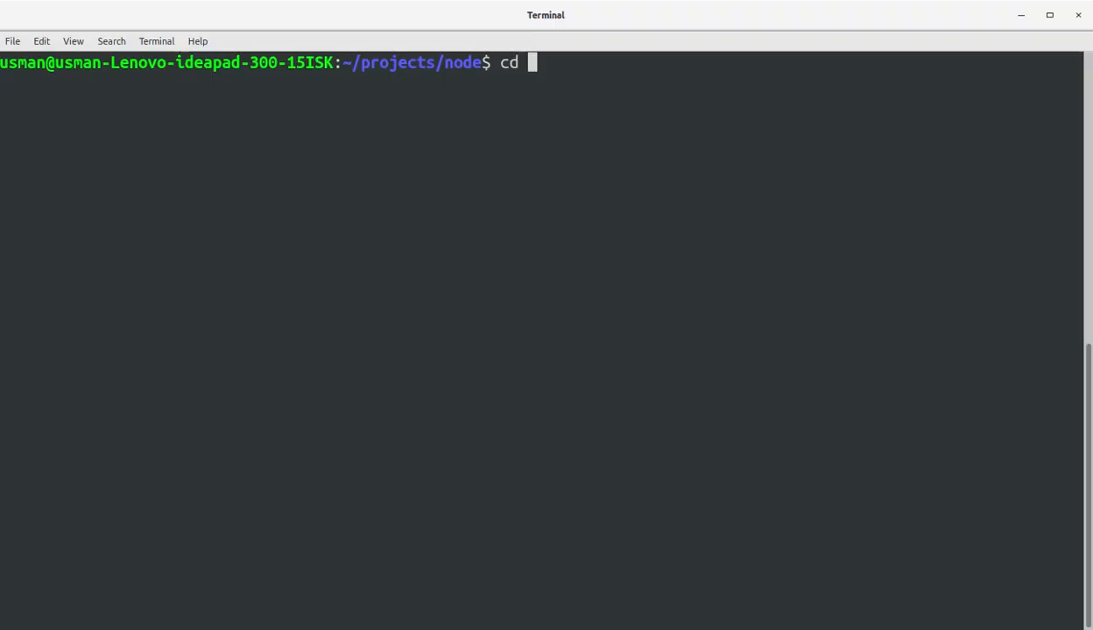
text(node)
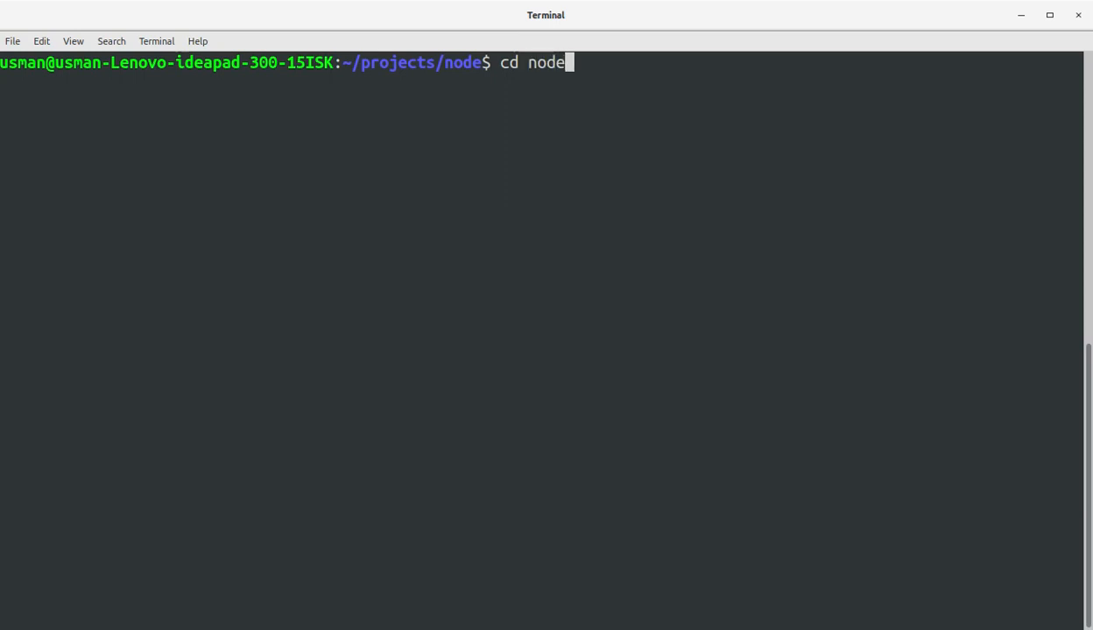
text(sms/)
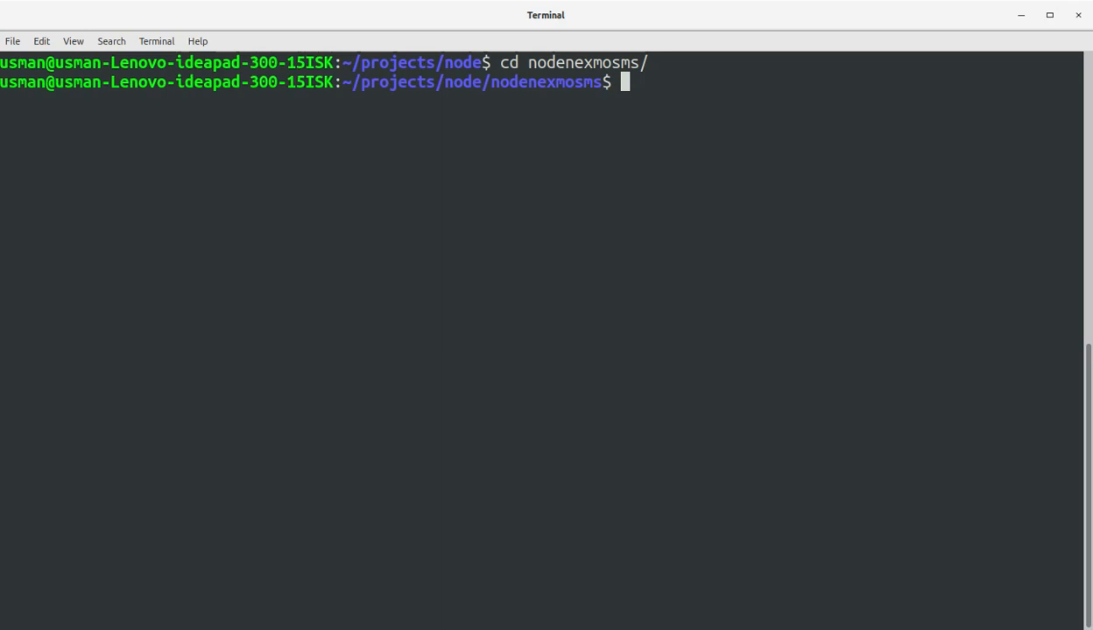
text(npm install nexmo)
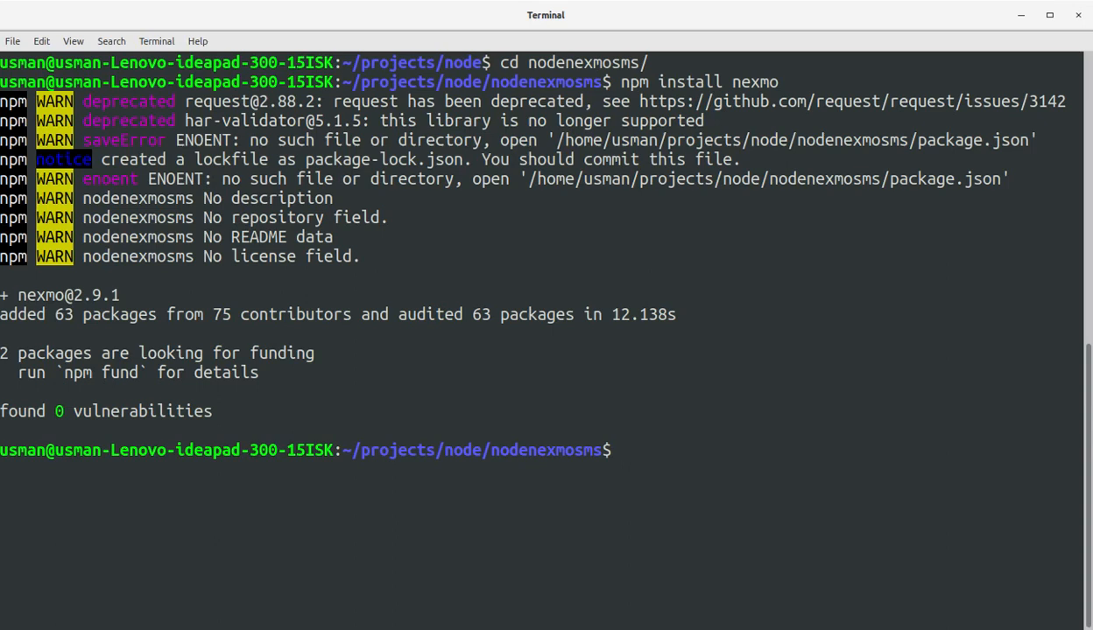
Step: Rerun npm install nexmo with sudo to reinstall nexmo 2.9.1
text(npm install nexmo)
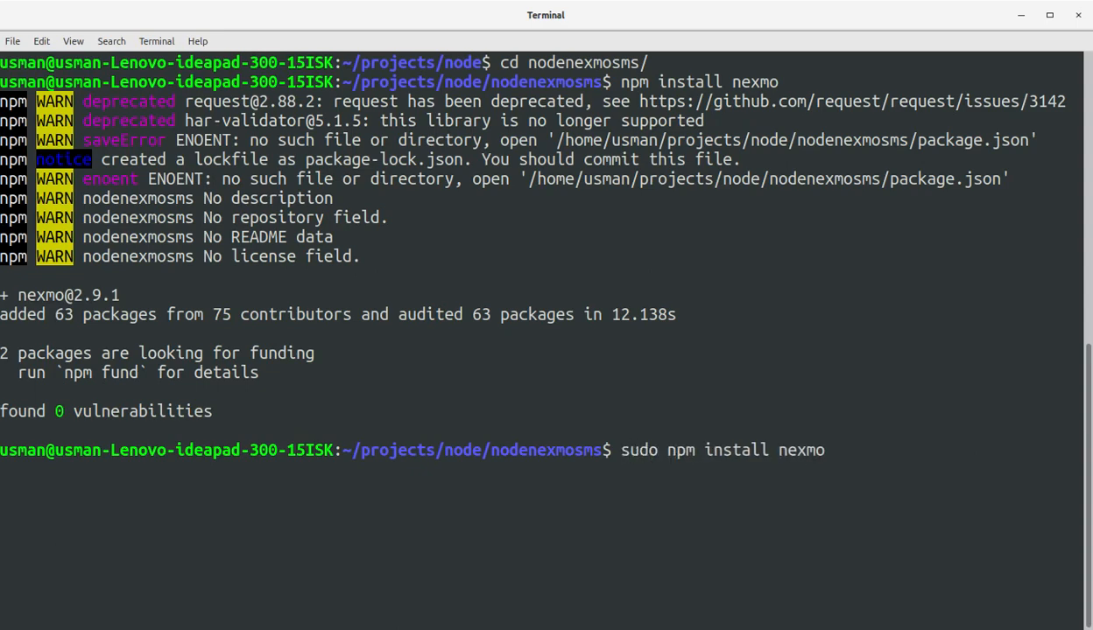
key(Return)
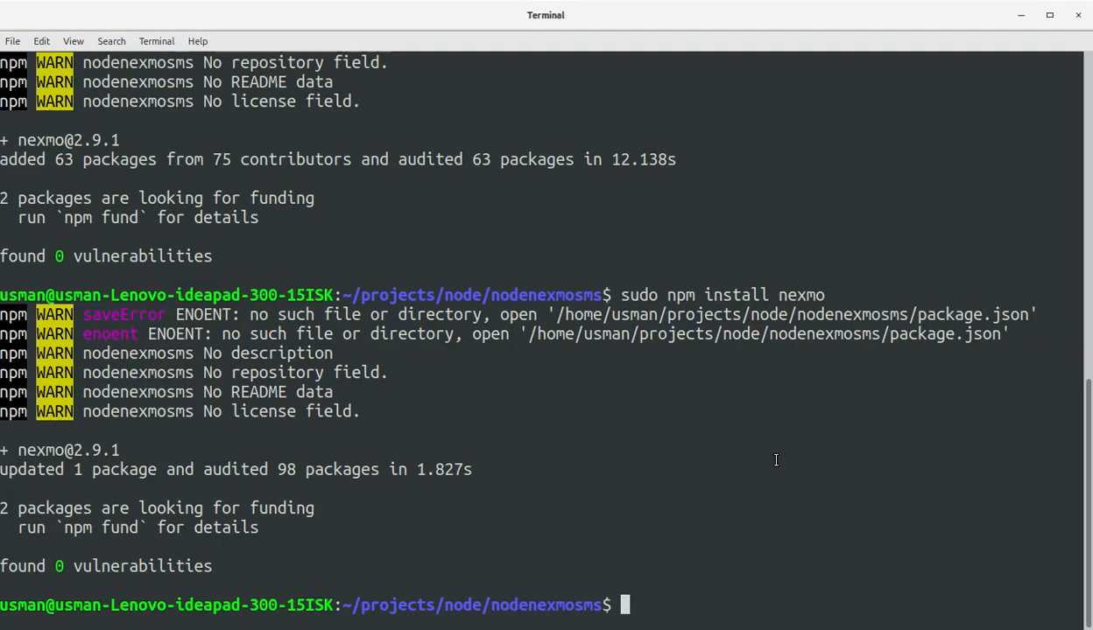
Step: Launch a new sendsms.js in Sublime Text with subl sendsms.js
text(subl n)
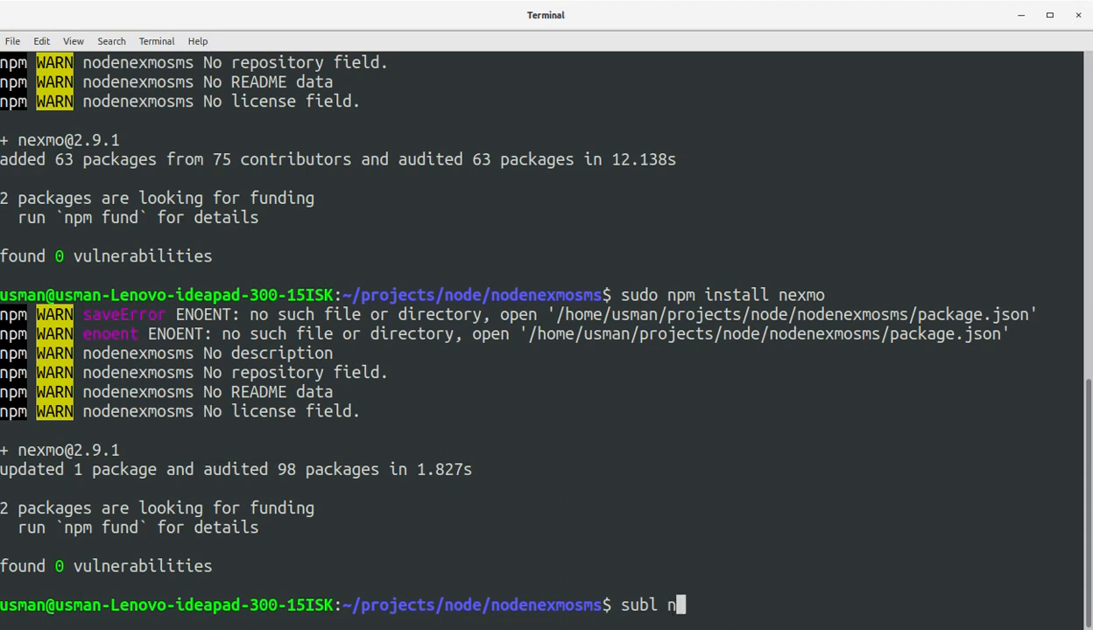
text(endsms)
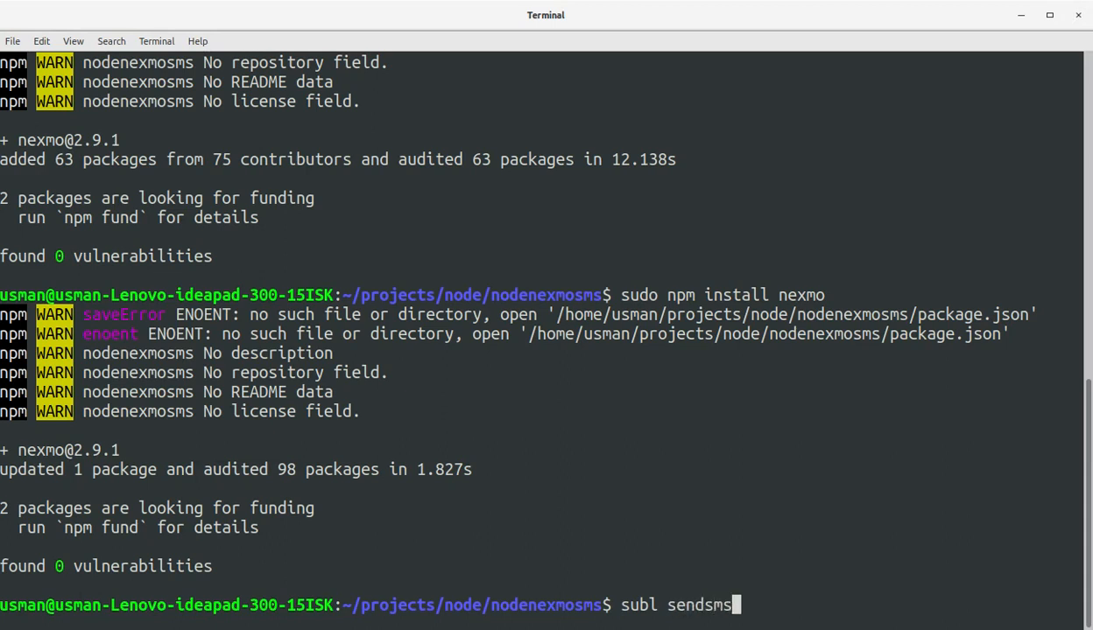
text(.js)
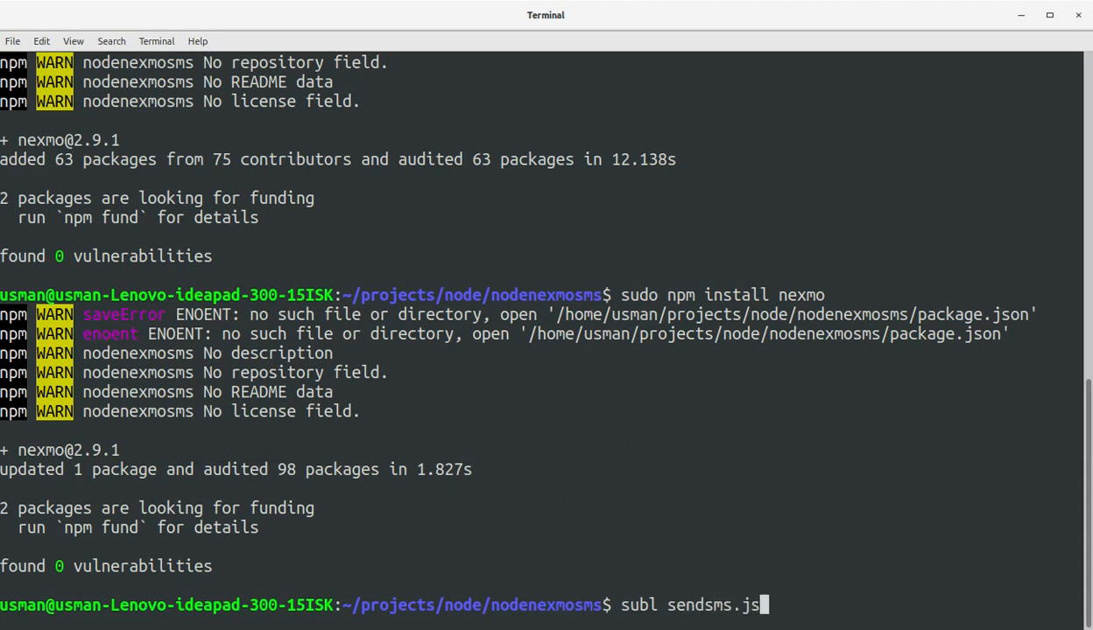
key(Return)
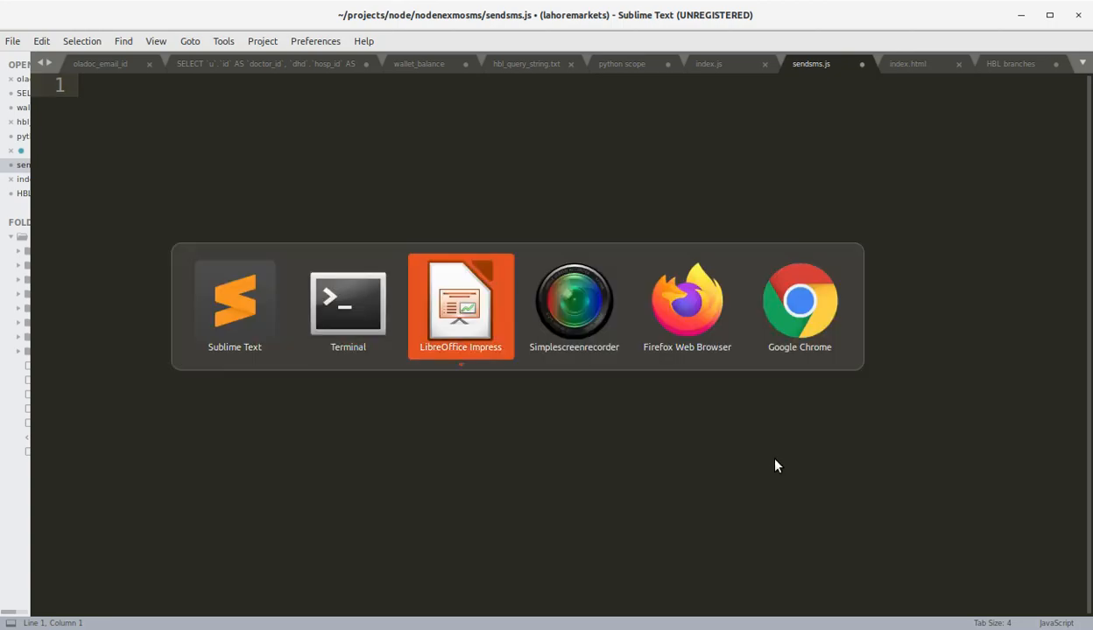
Step: Switch to Firefox and bring up the Vonage dashboard sign-up page
click(686, 303)
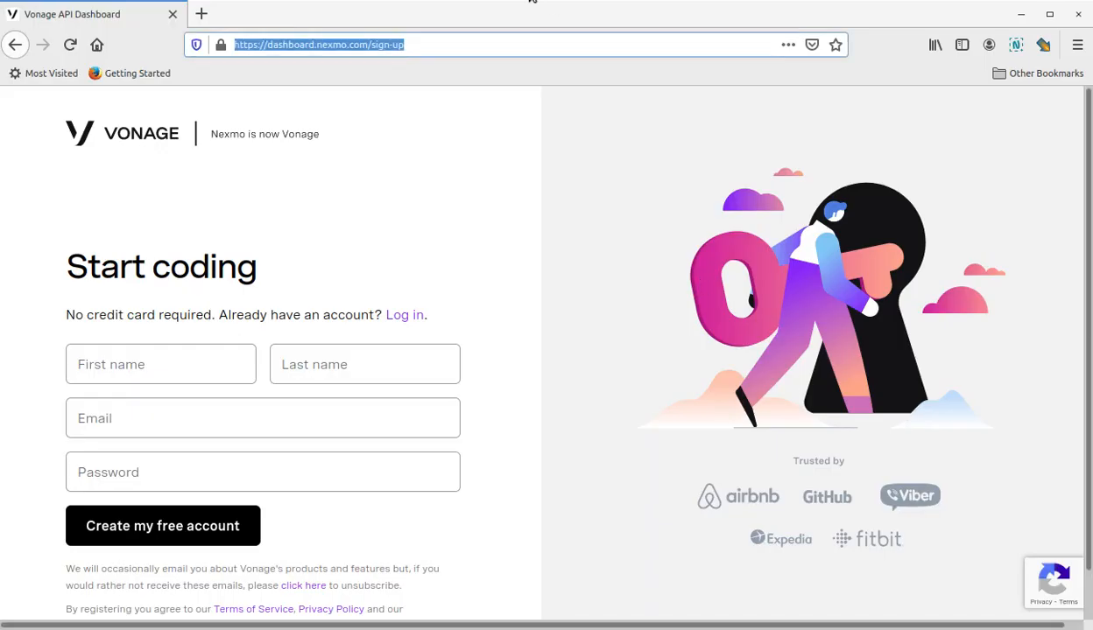
click(452, 44)
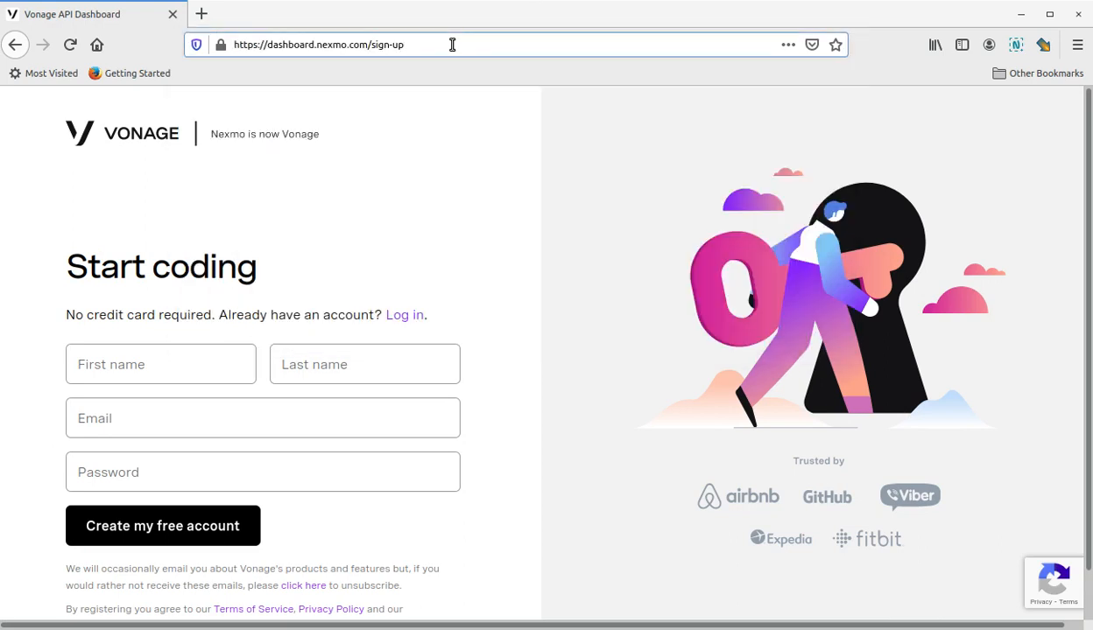
click(161, 365)
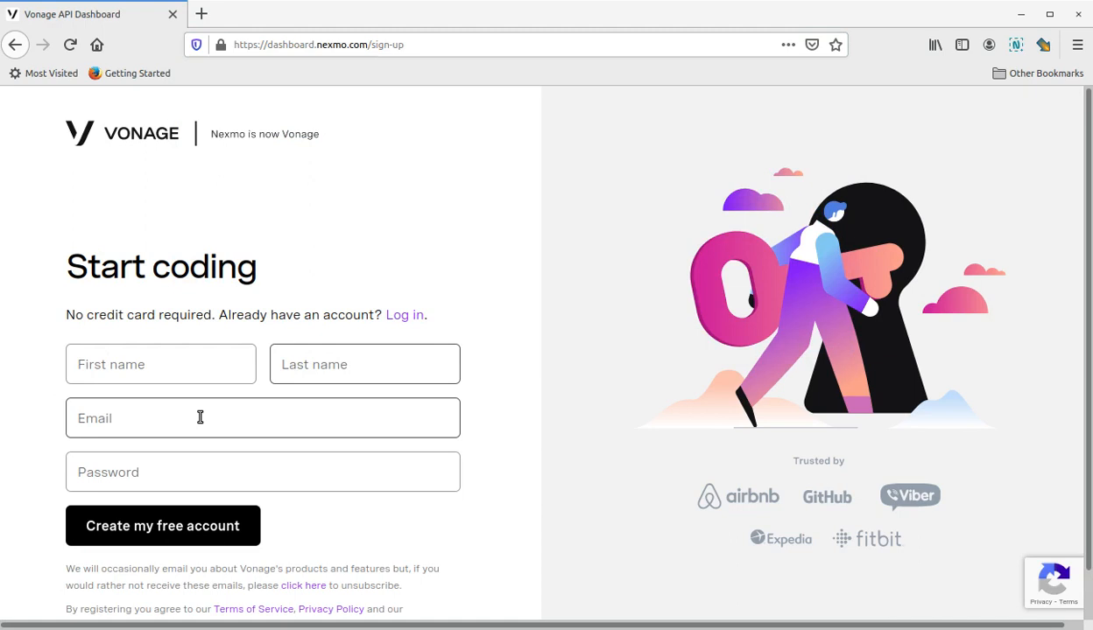
mouse_move(355, 340)
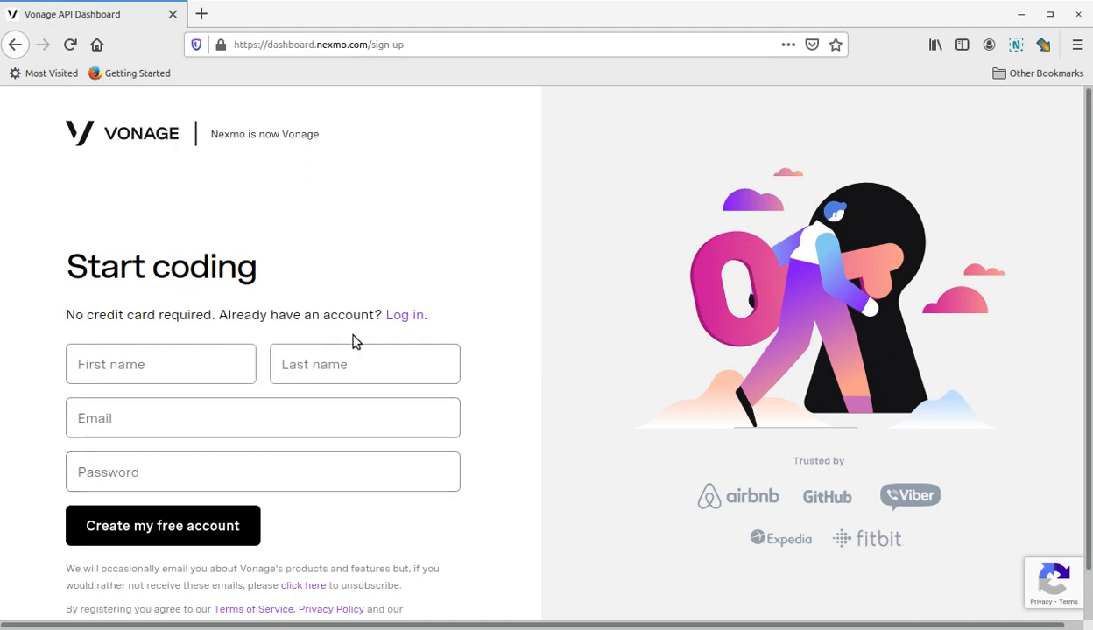
mouse_move(158, 315)
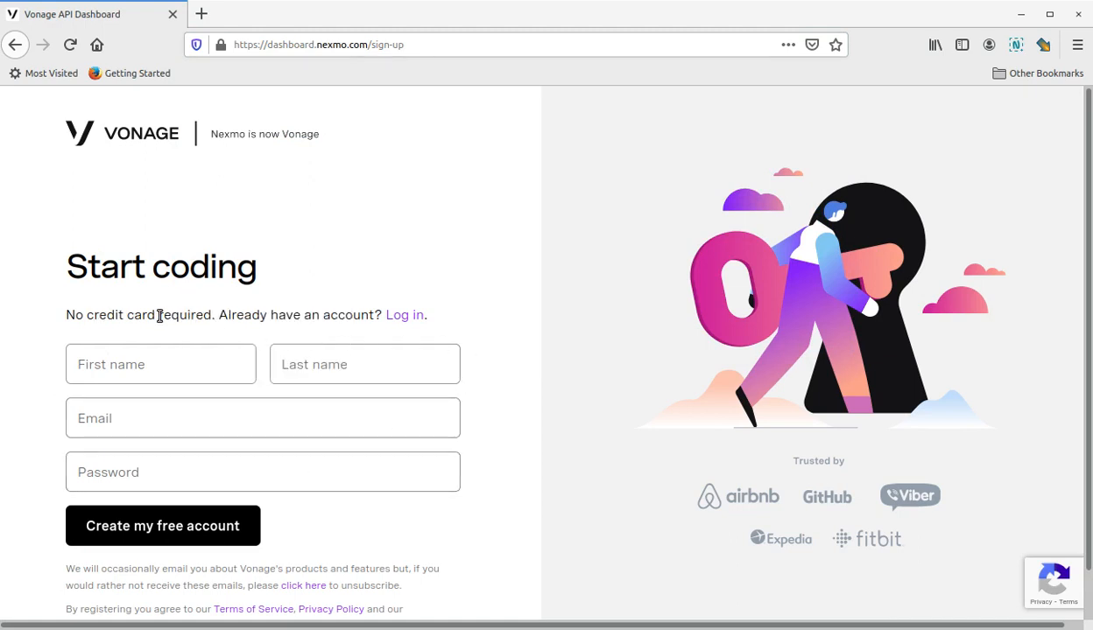
scroll(down, 3)
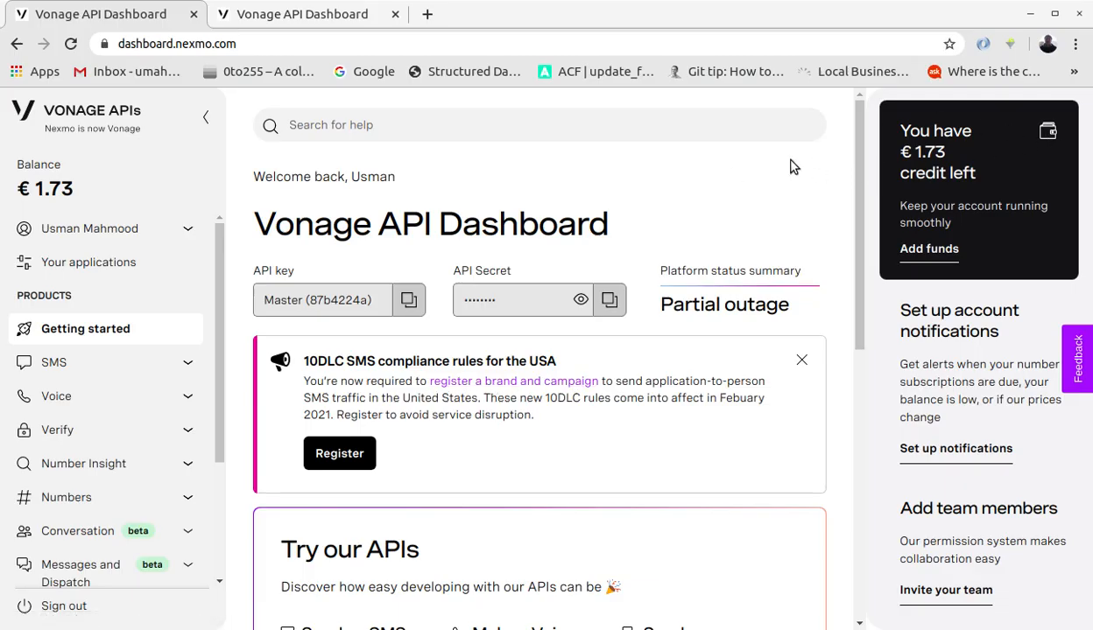
mouse_move(552, 259)
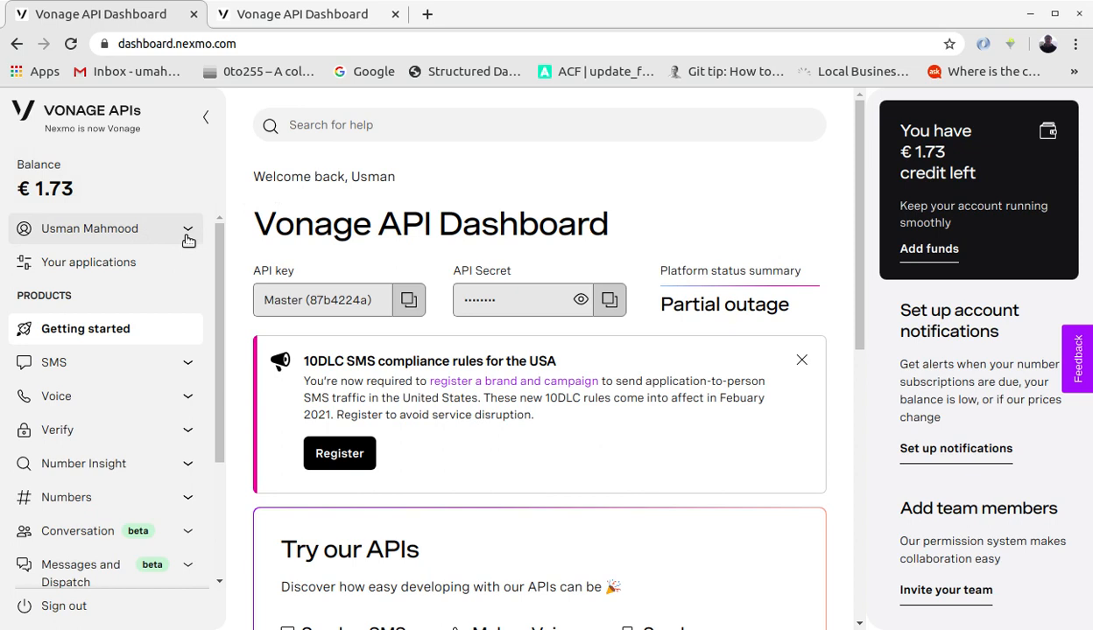
Step: Open Edit profile from the account dropdown to see the registered phone number
click(89, 229)
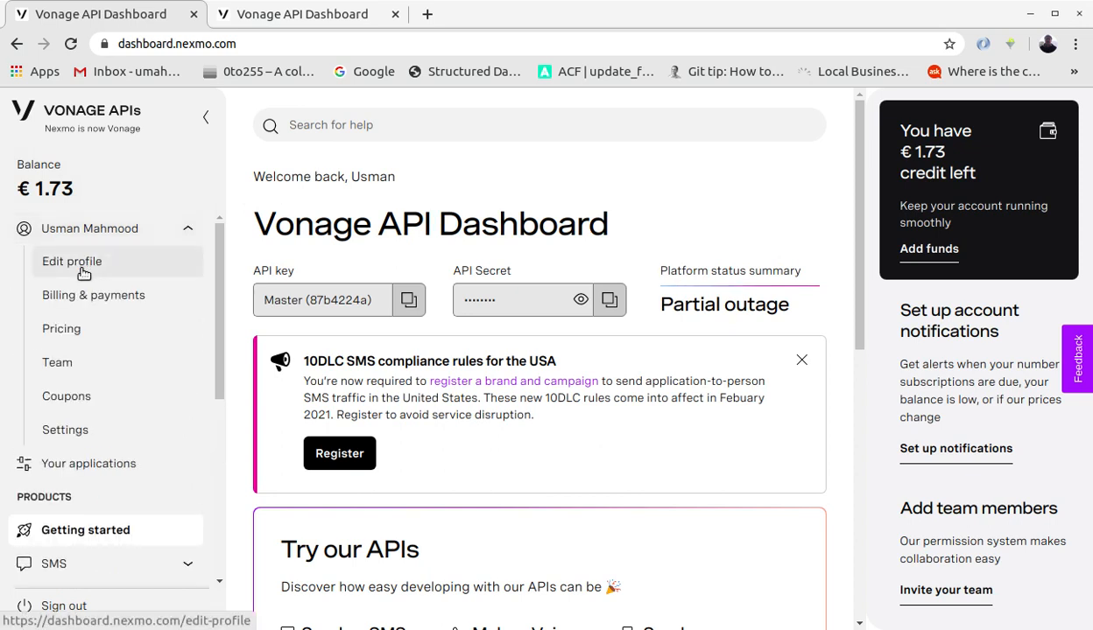
click(72, 261)
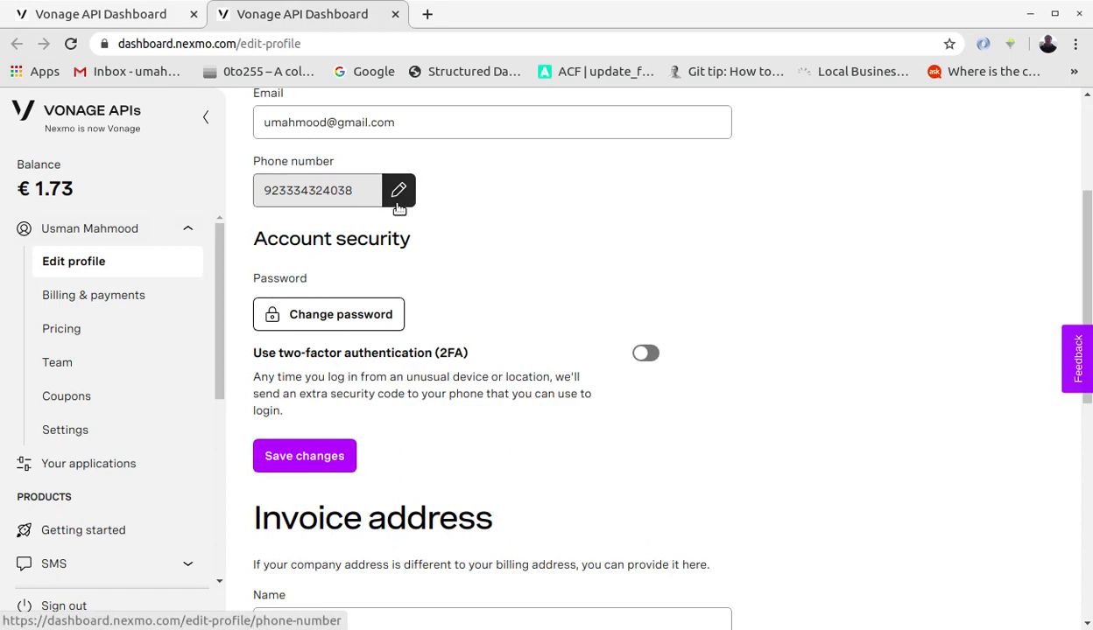
mouse_move(408, 214)
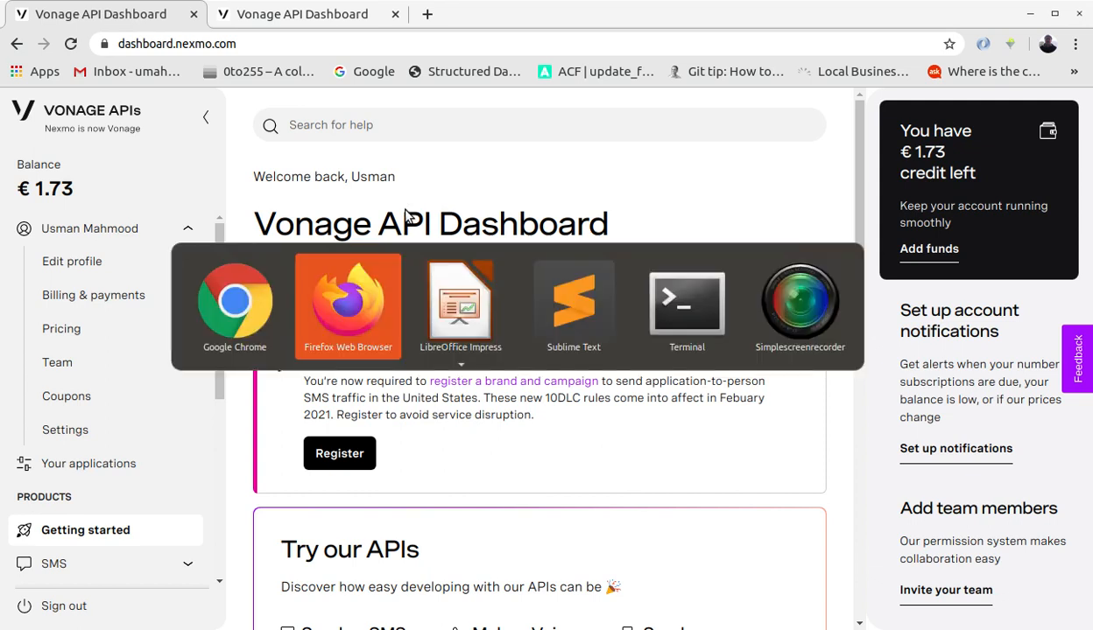
Step: Add const Nexmo = require('nexmo'); as the first line of sendsms.js
click(573, 304)
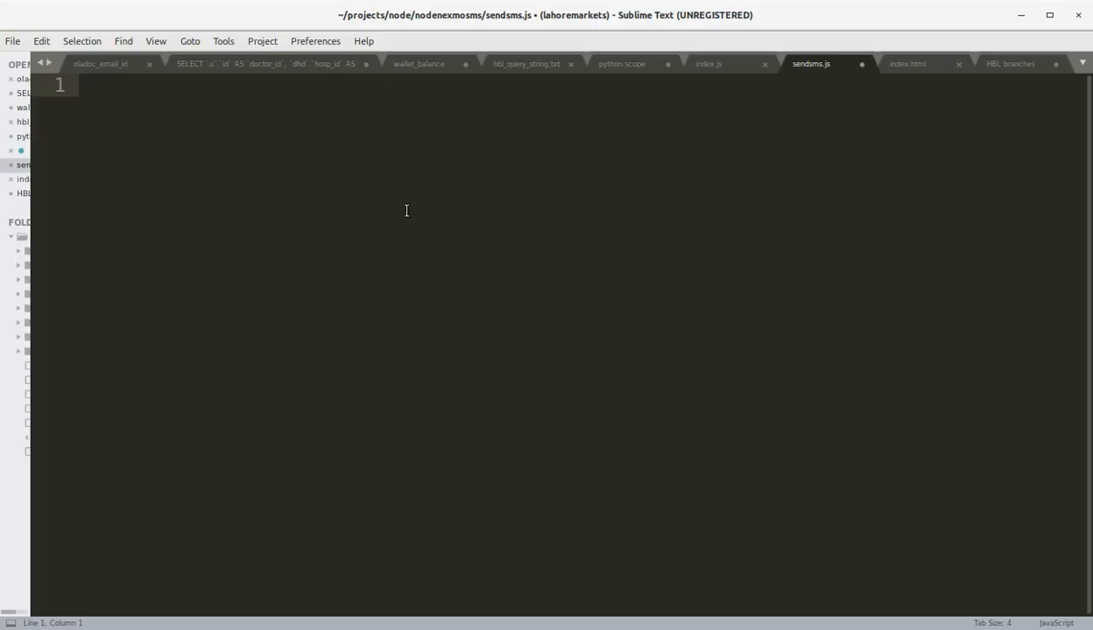
text(const Nexm)
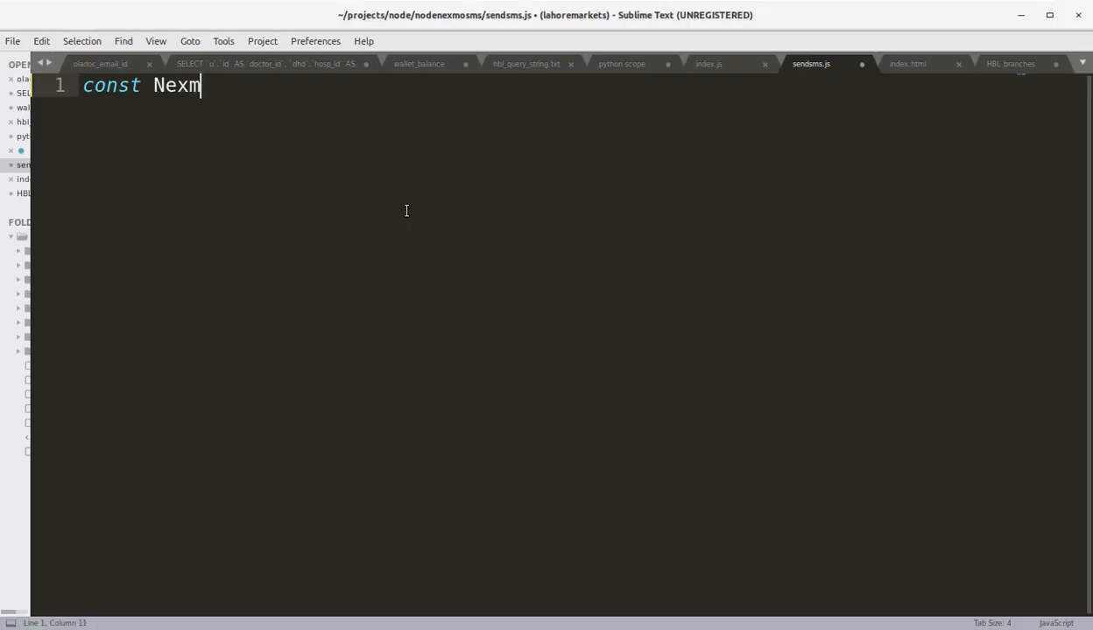
text(o = require(''))
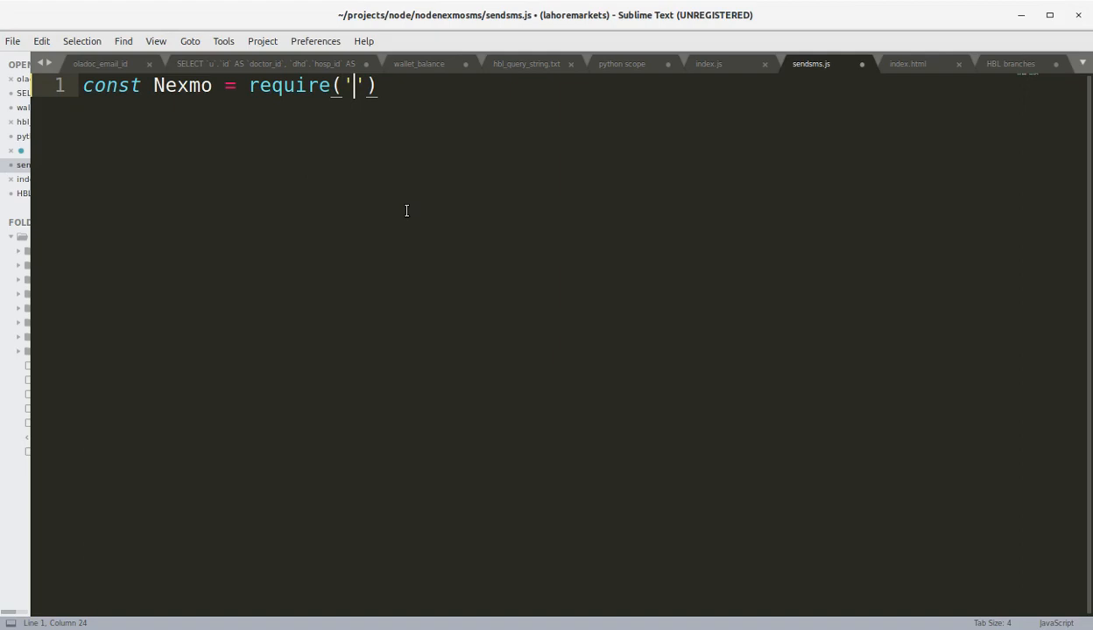
text(nexm)
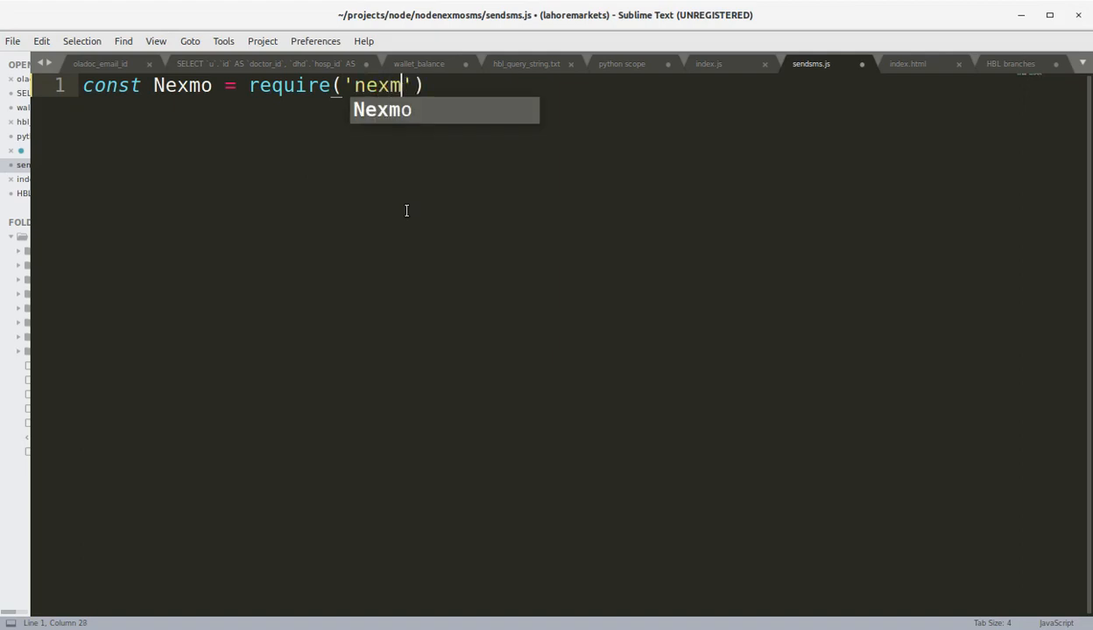
key(enter)
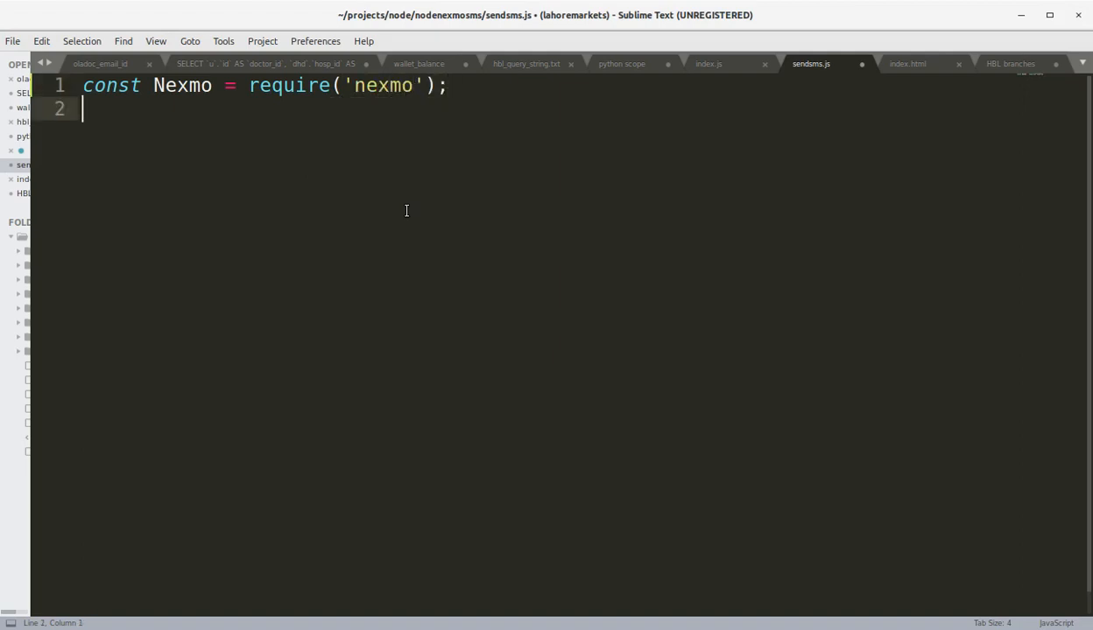
Step: Start the client declaration const nexmo = new Nexmo({ on the next line
text(cp)
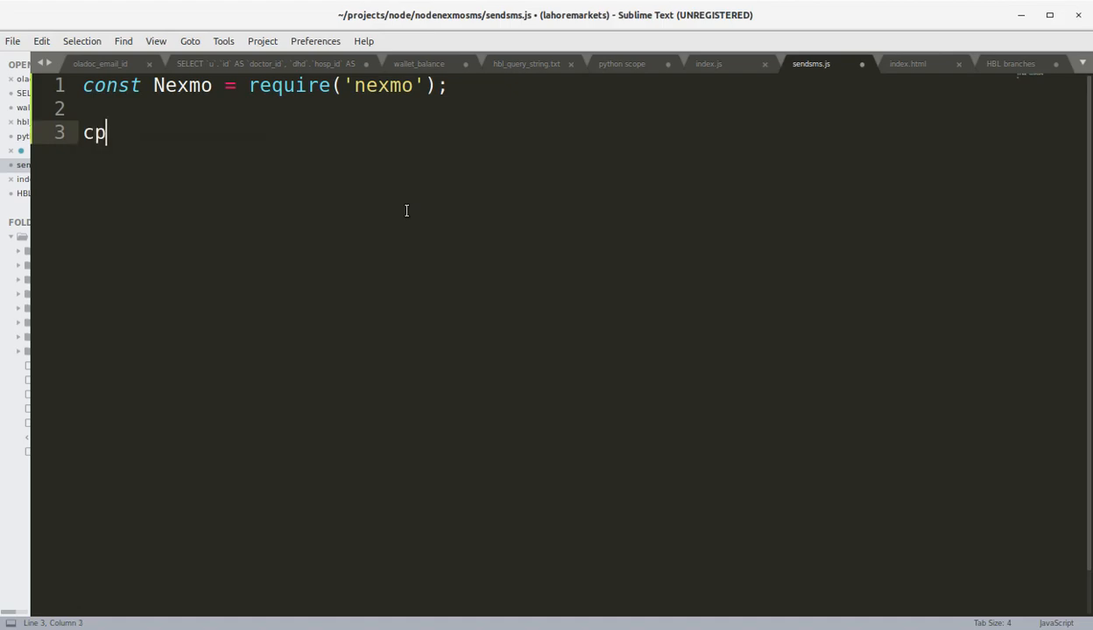
text(onst nexmo =)
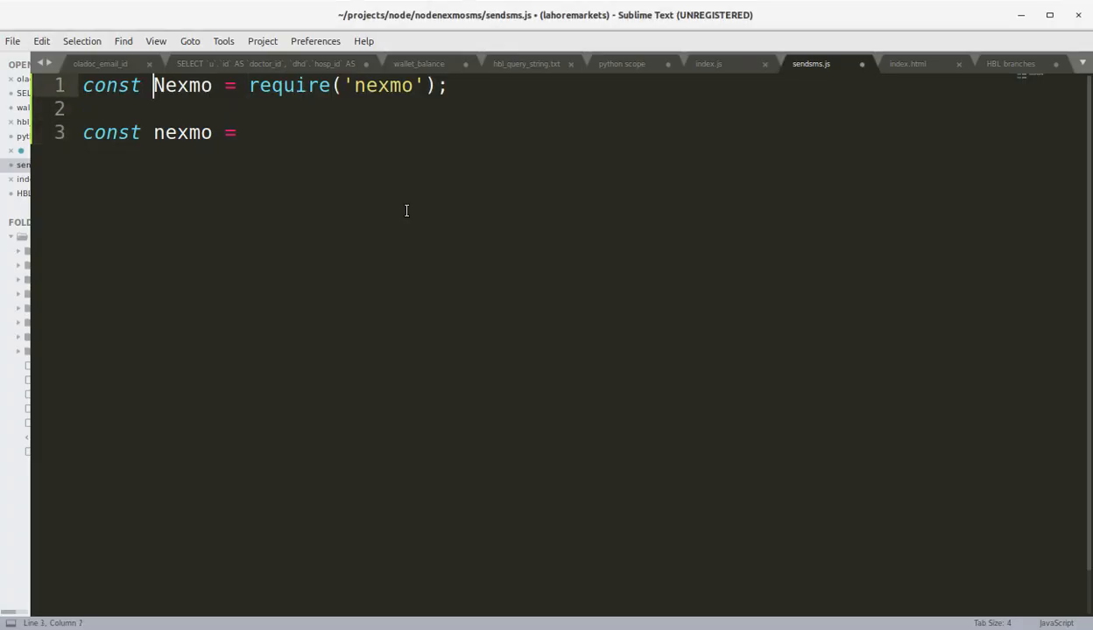
double_click(183, 85)
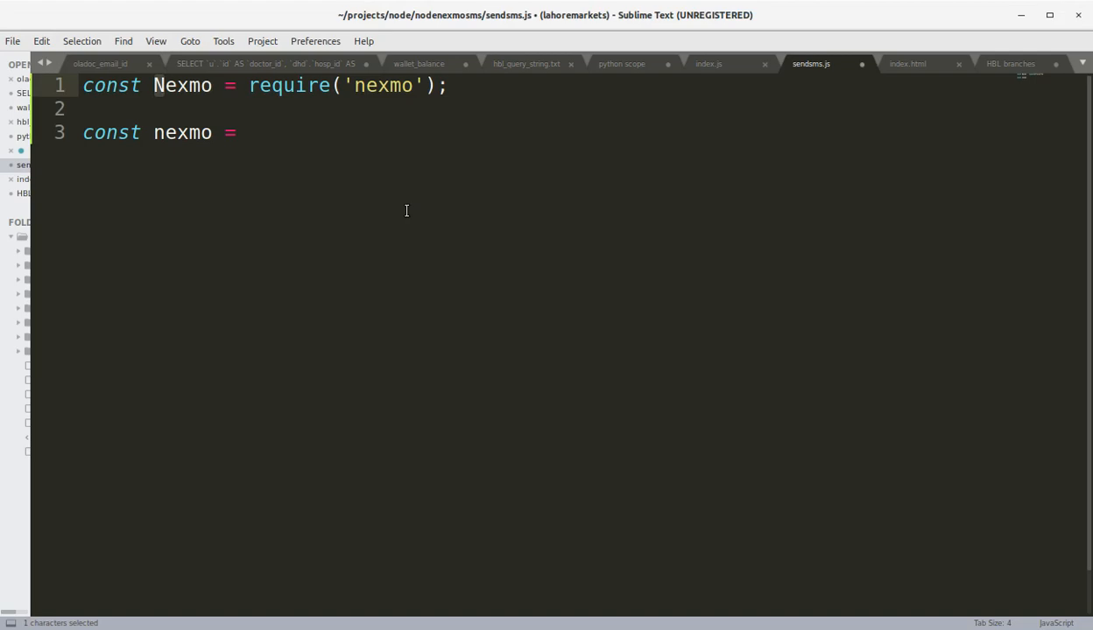
click(224, 132)
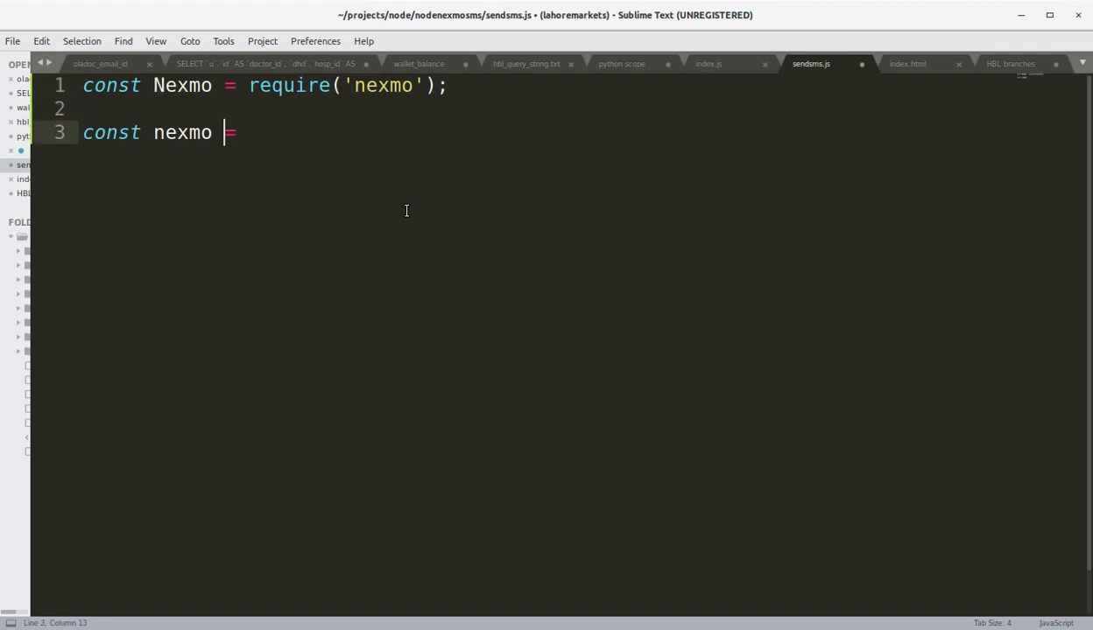
text(=)
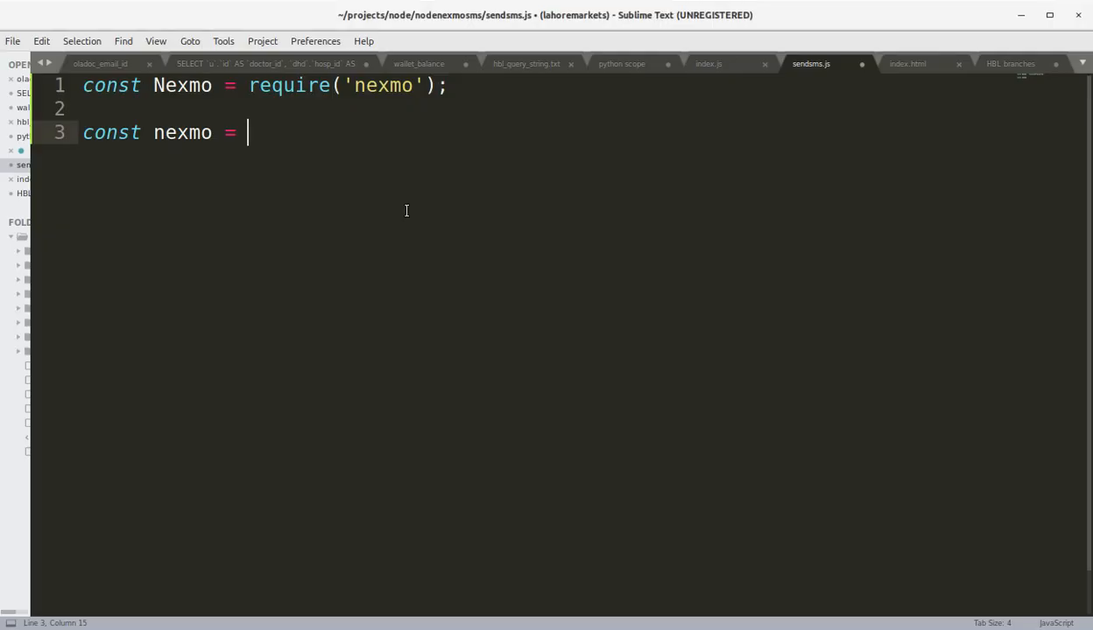
text(new)
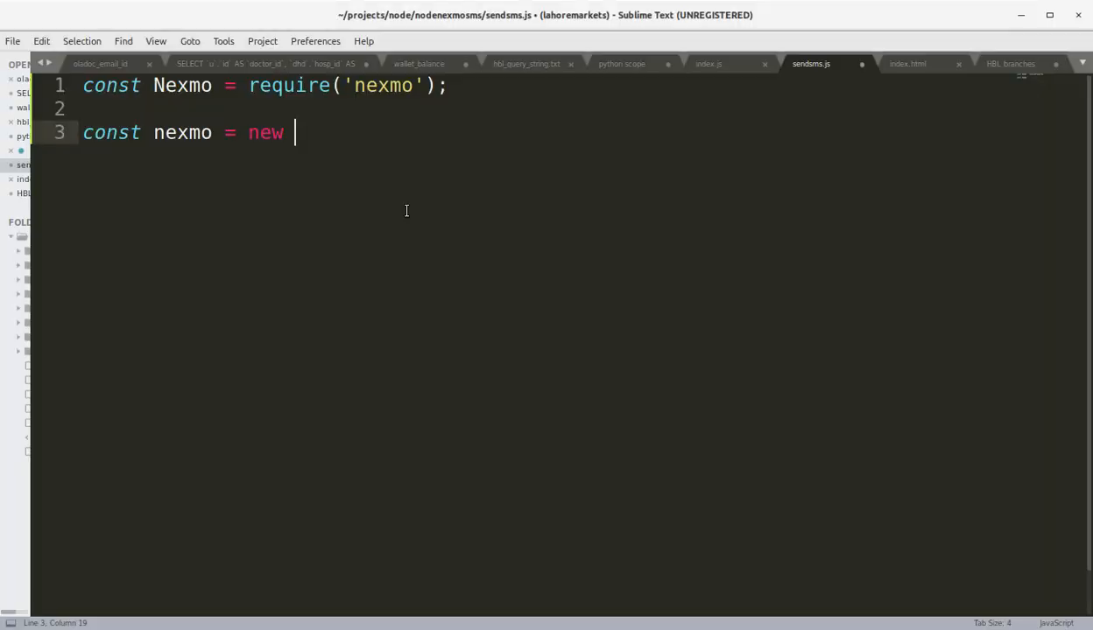
text(Nexmo({)
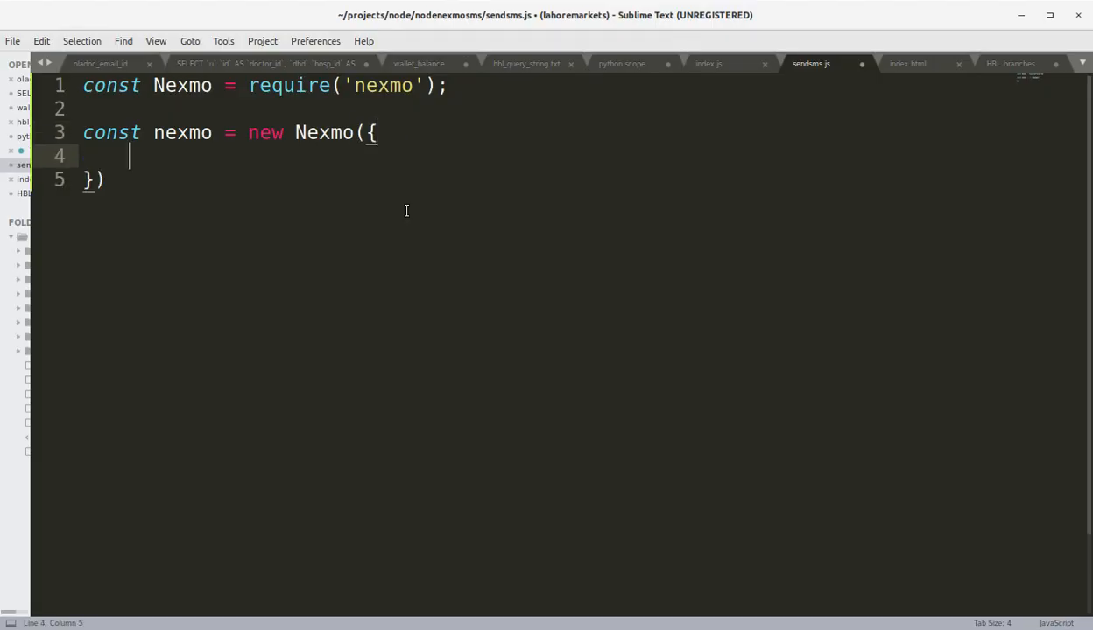
Step: Add empty apiKey and apiSecret entries and close the Nexmo client object
text(api)
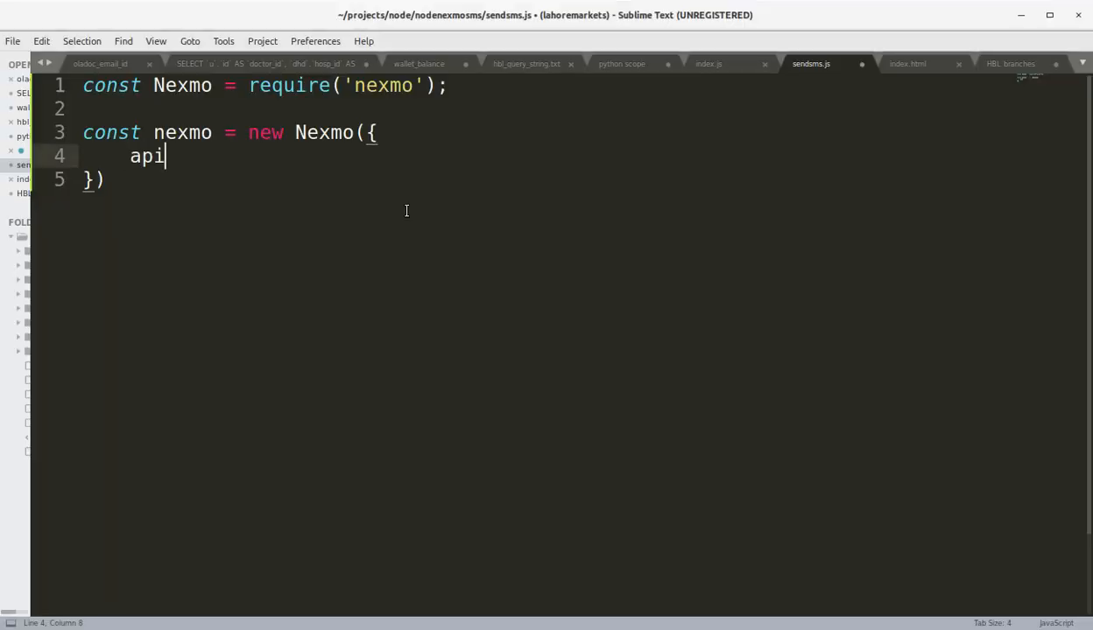
text(Key: '')
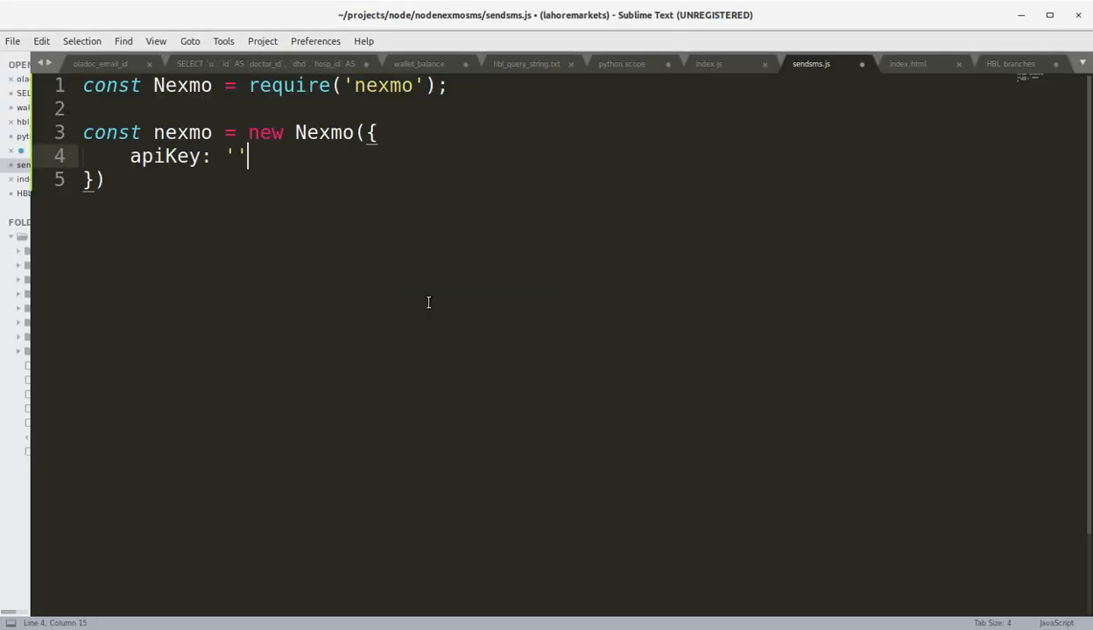
key(alt+Tab)
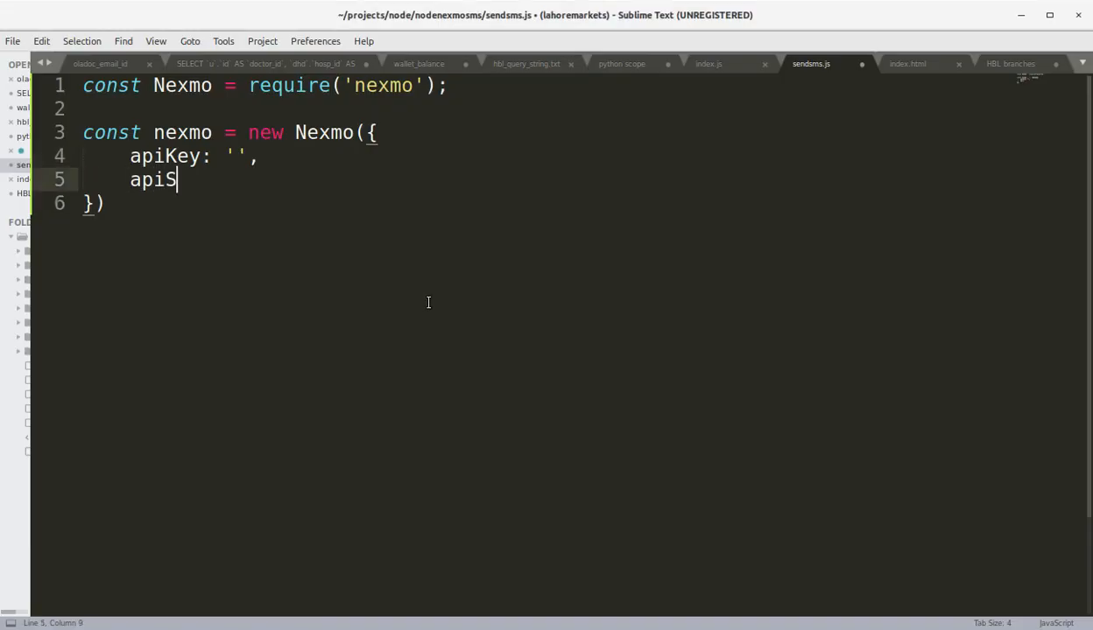
text(ecret: '')
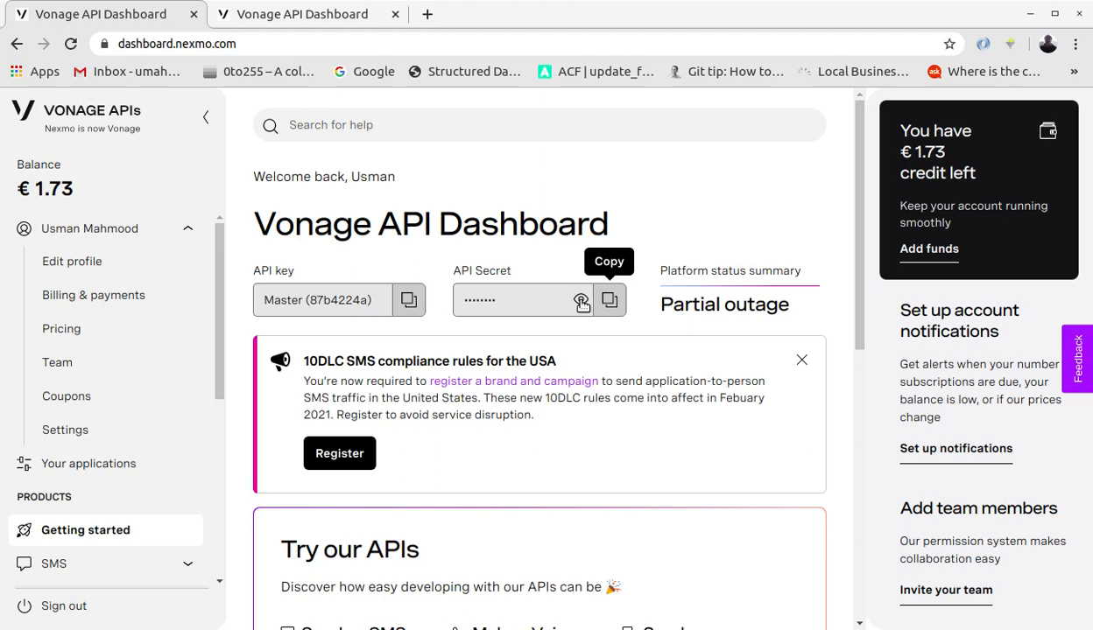
mouse_move(581, 306)
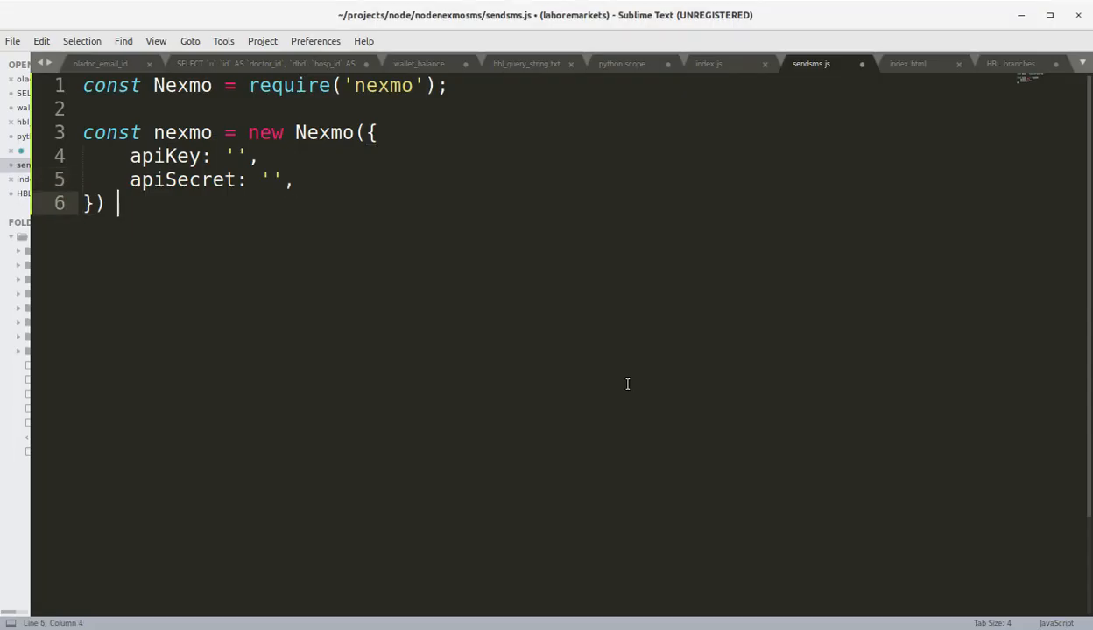
text(;)
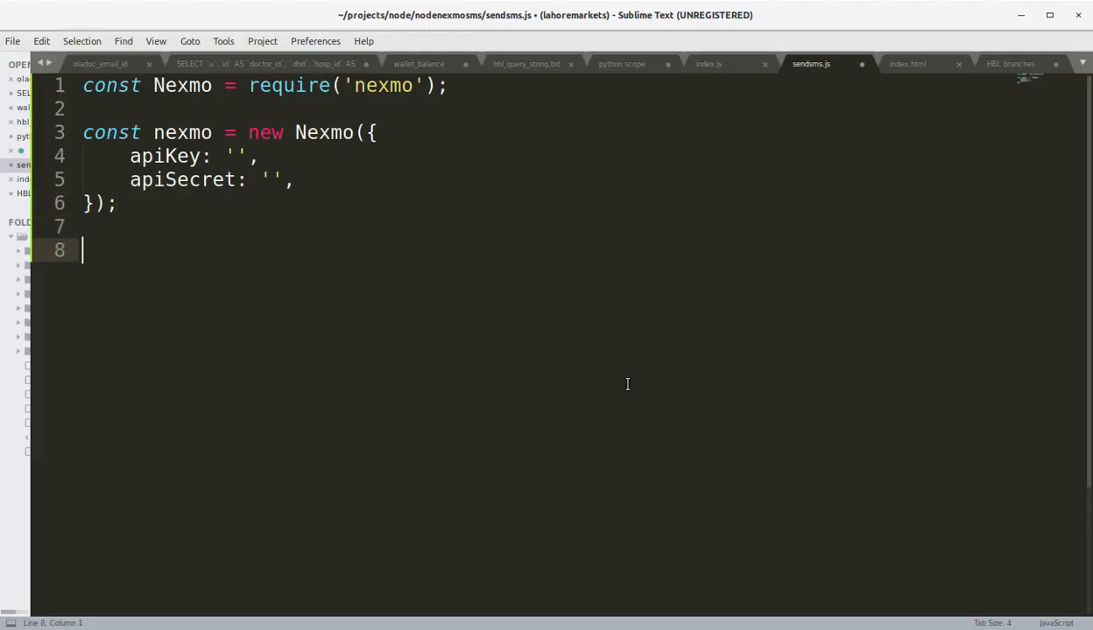
Step: Declare from as "Vonage APIs" and to as an empty string
text(const)
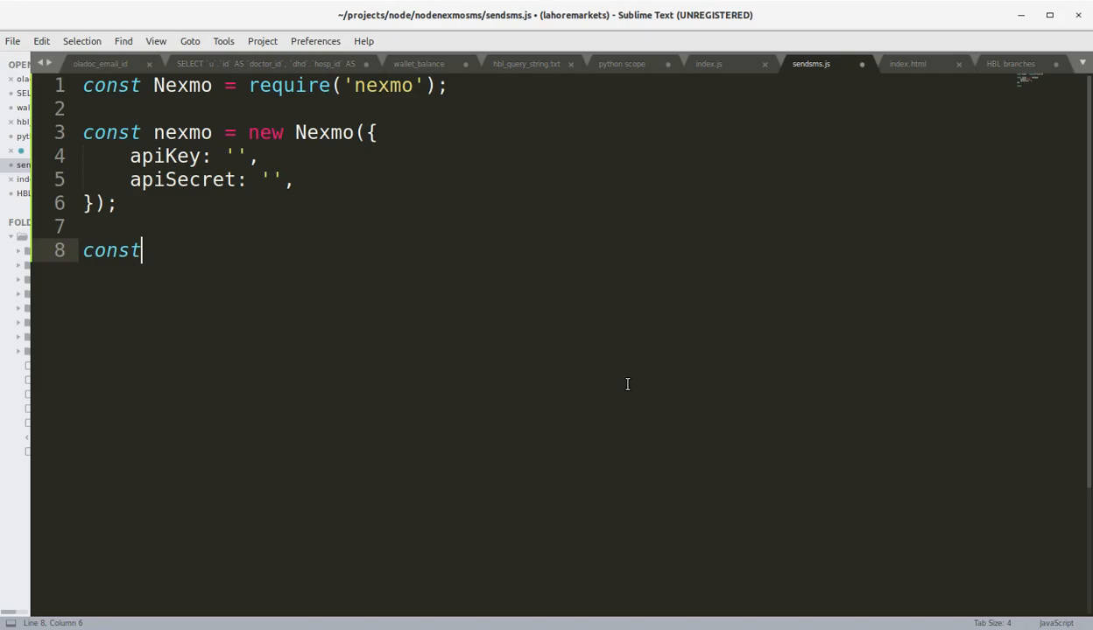
text(from =)
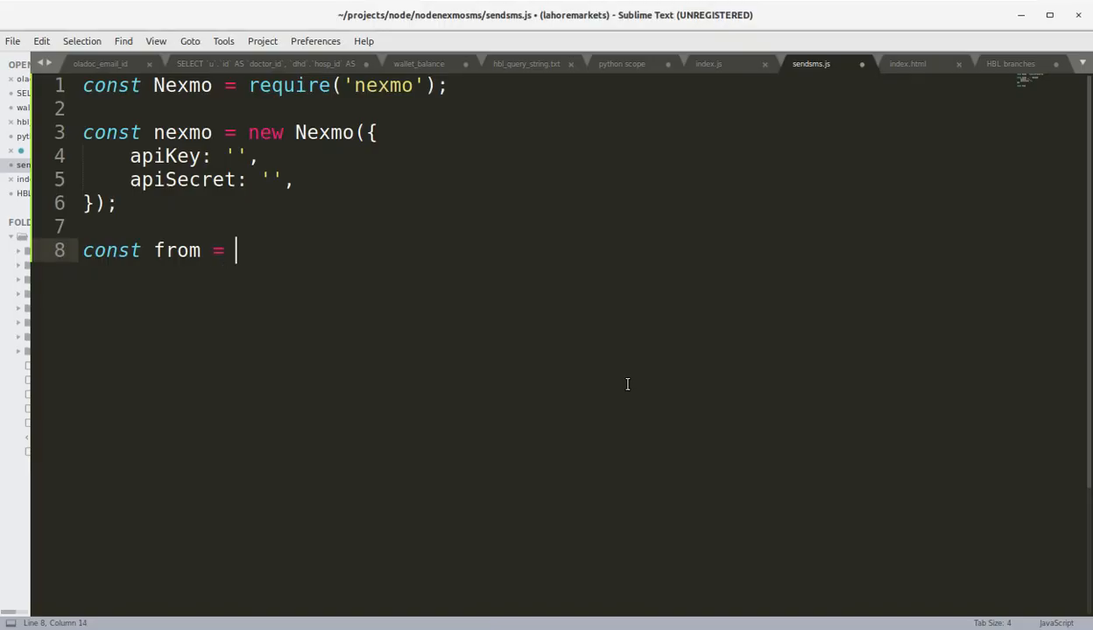
text("Von")
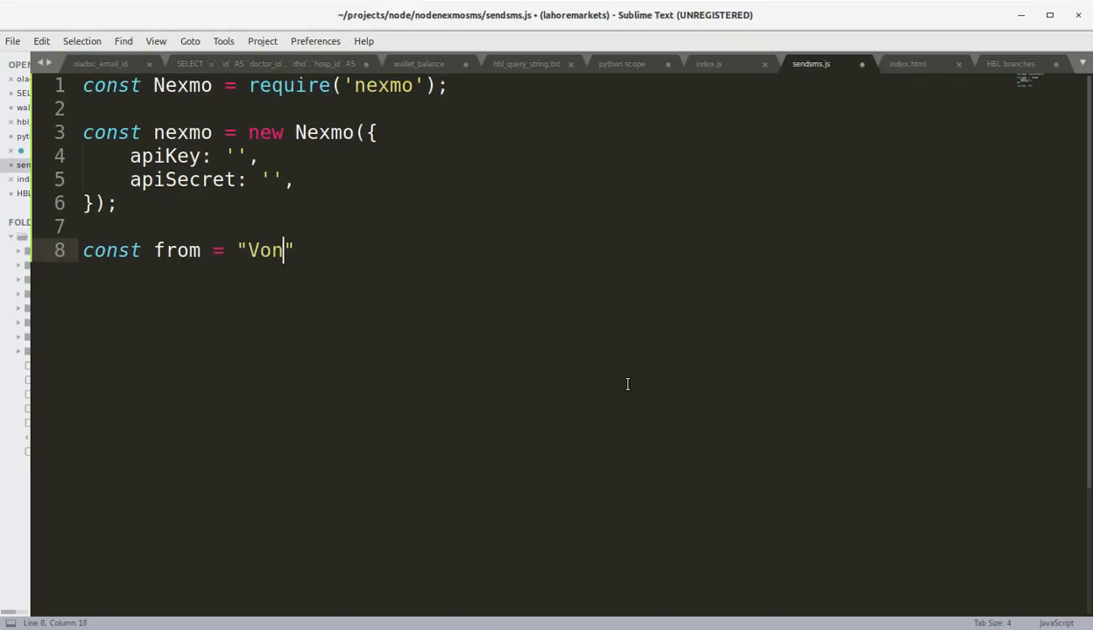
text(age)
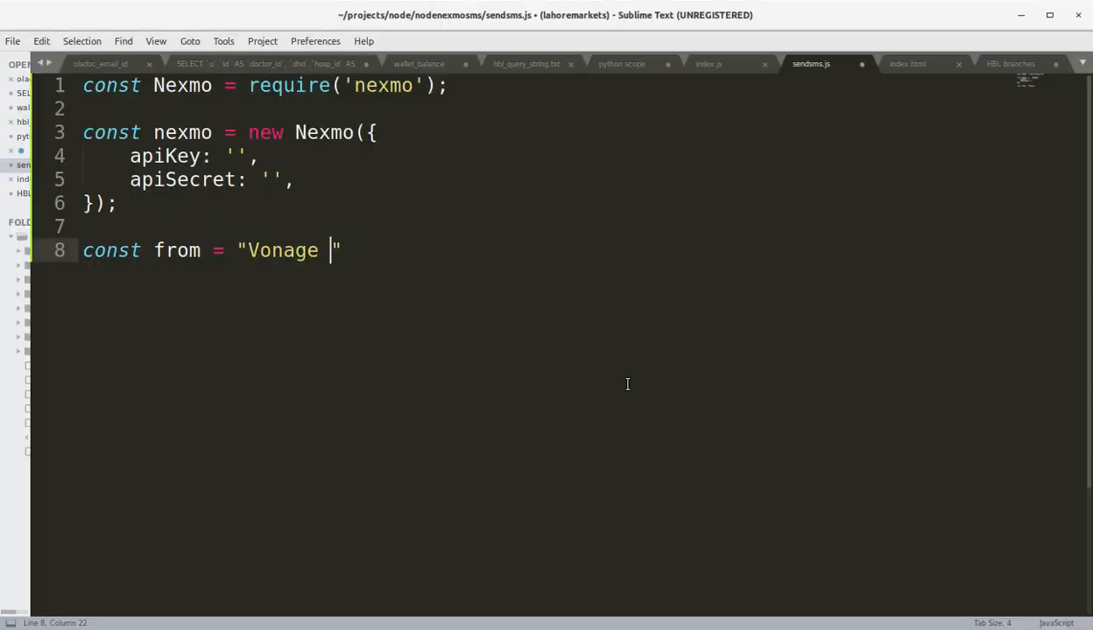
text(API)
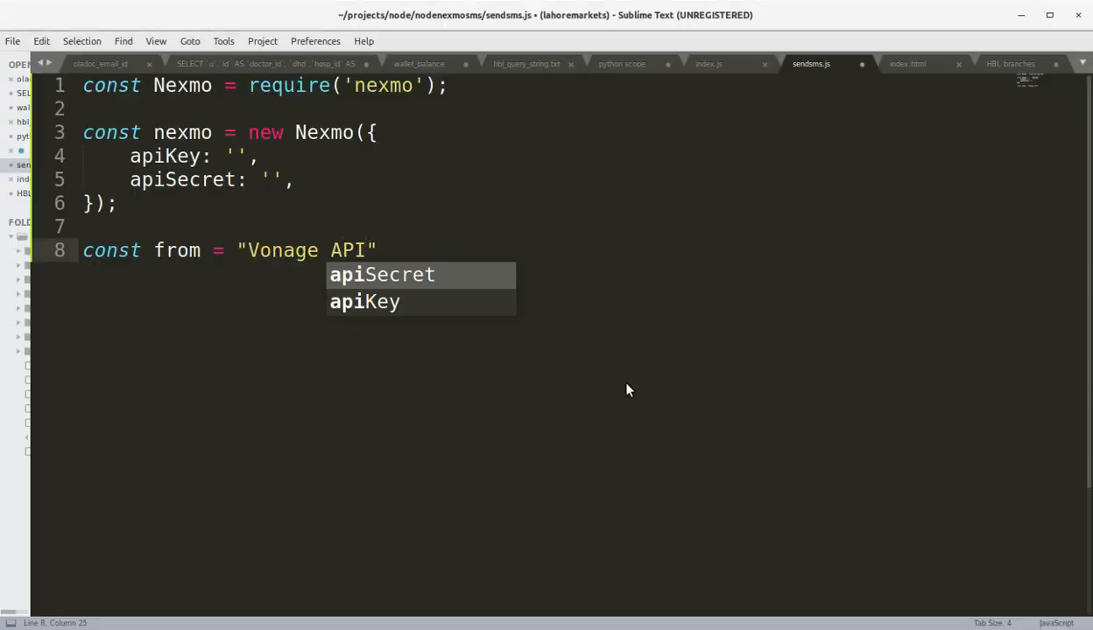
text(s";)
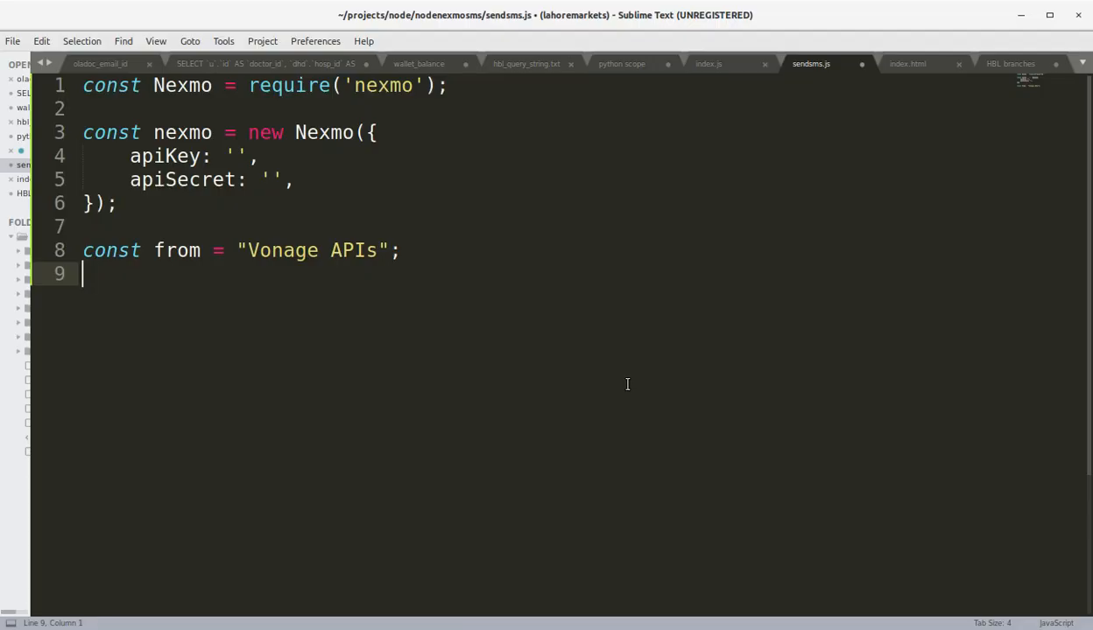
text(const to)
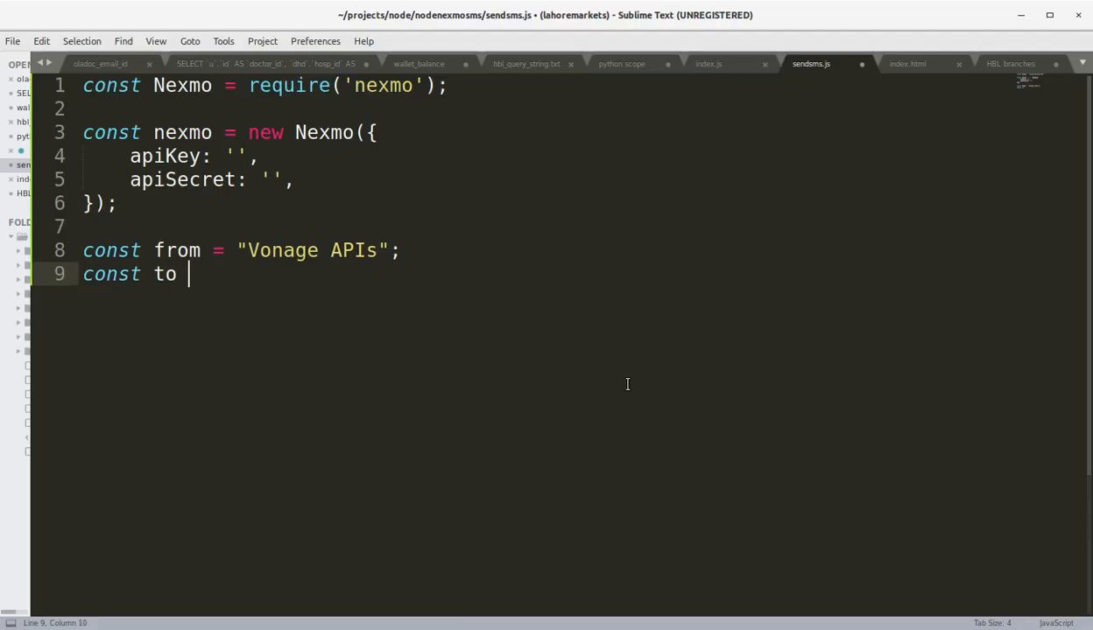
text(= '';)
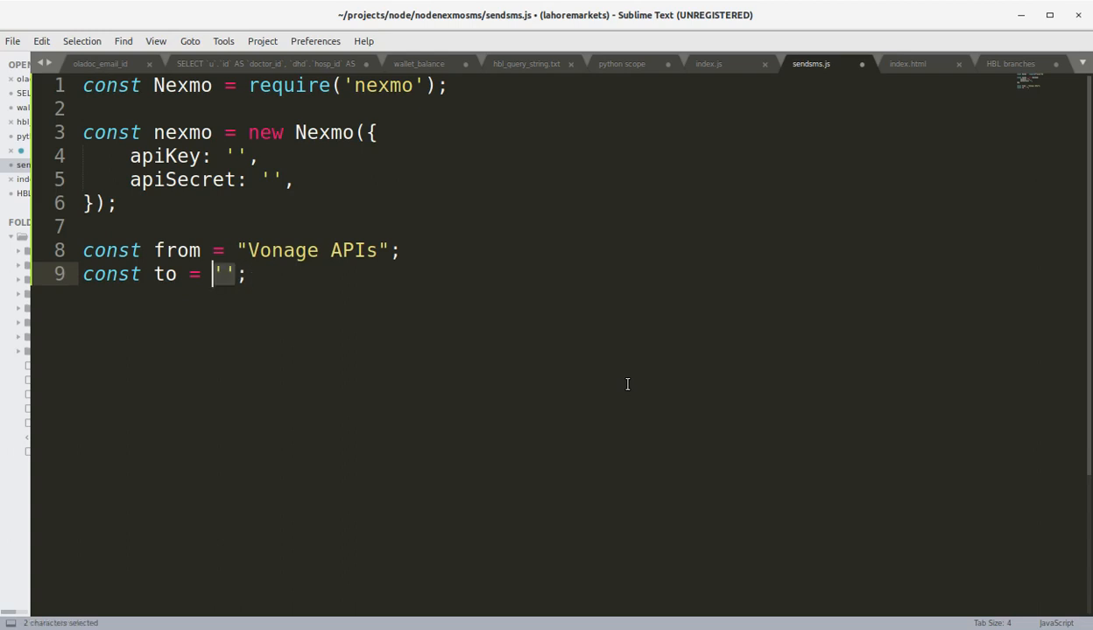
text("")
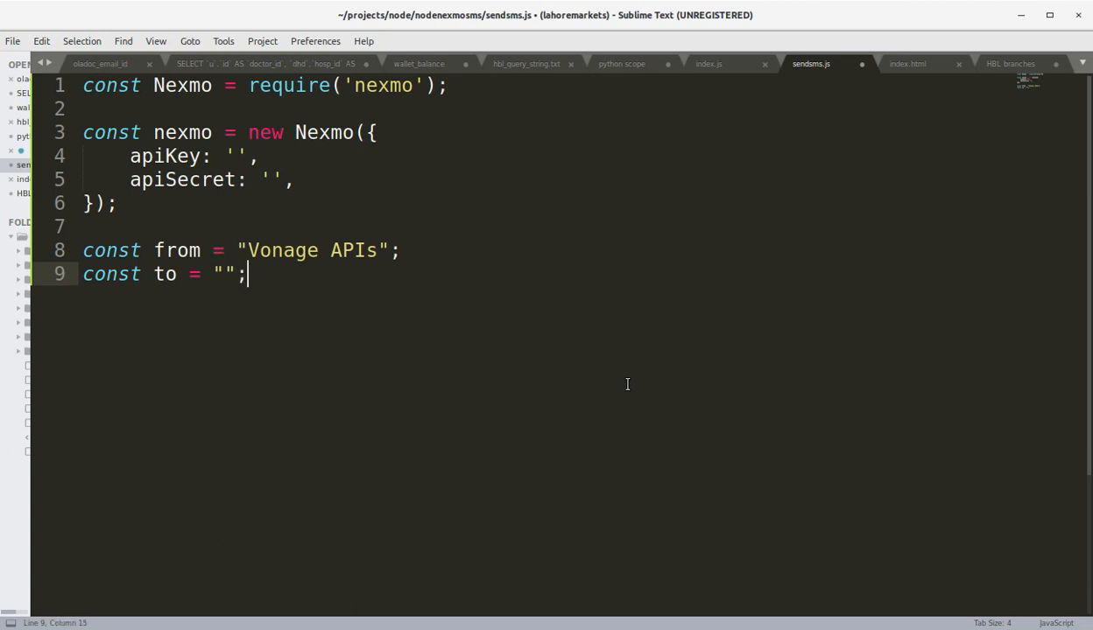
Step: Add const text = "Hello from Node JS via Vonage SMS API"
text(const)
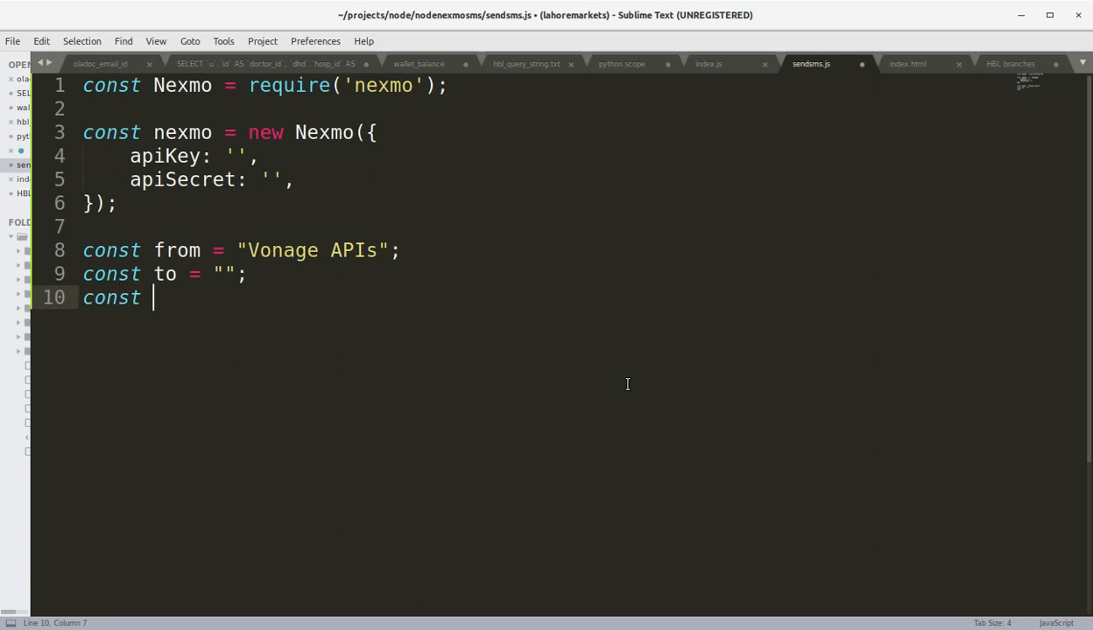
text(text)
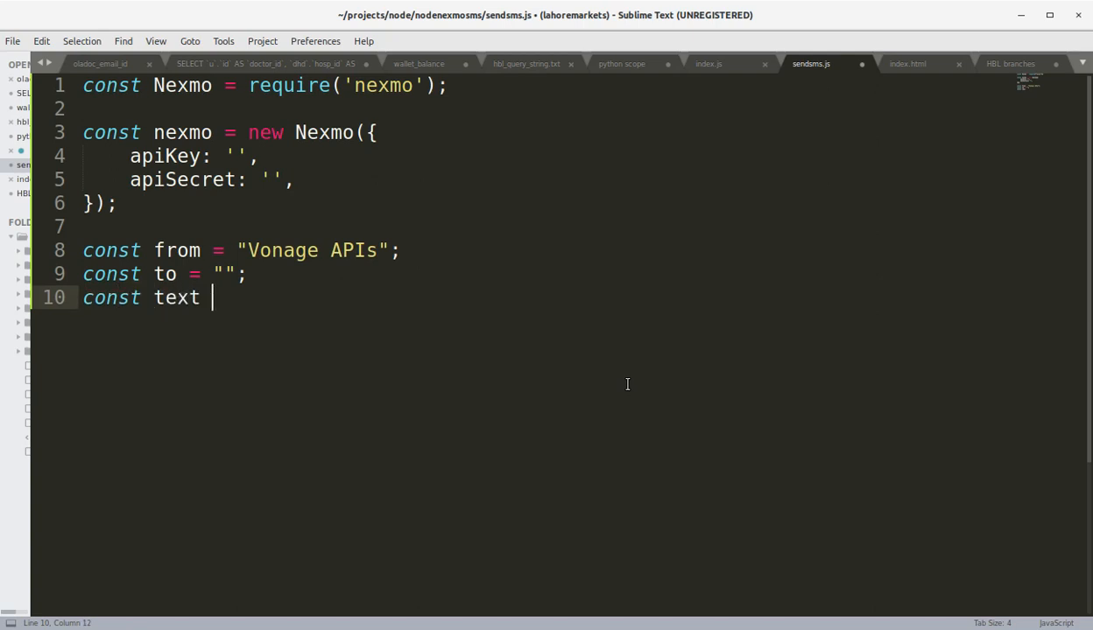
text(=)
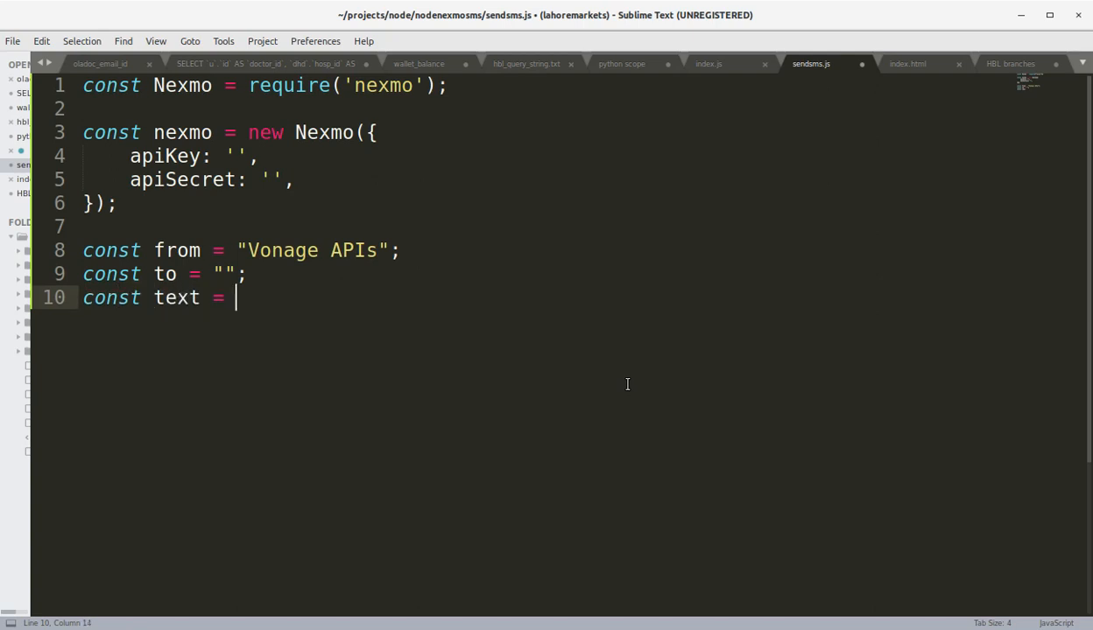
text("")
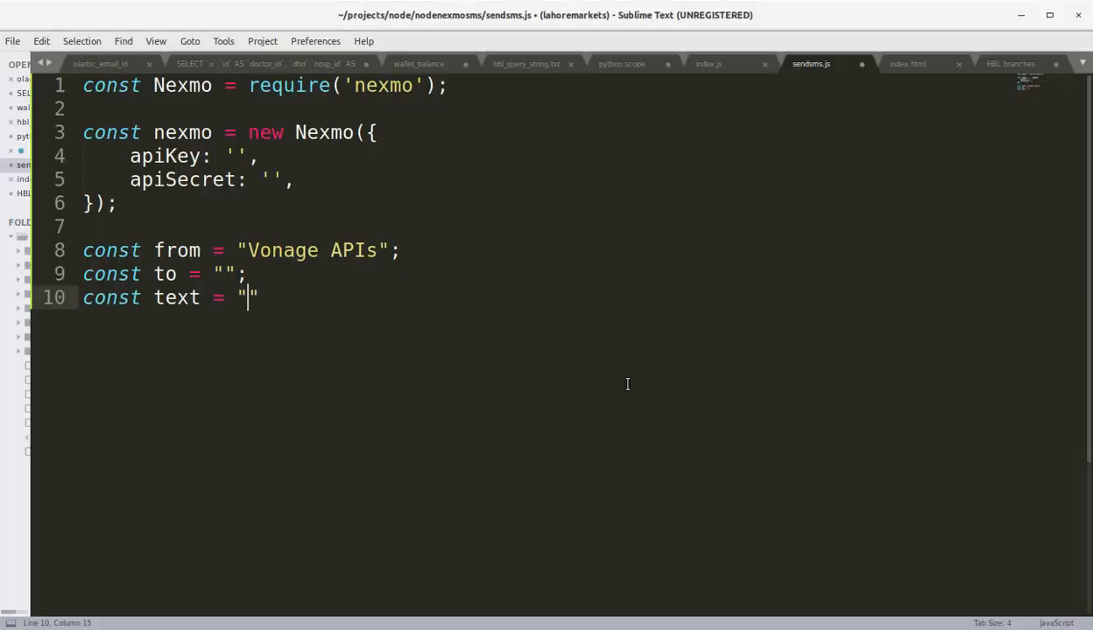
text(Hello f)
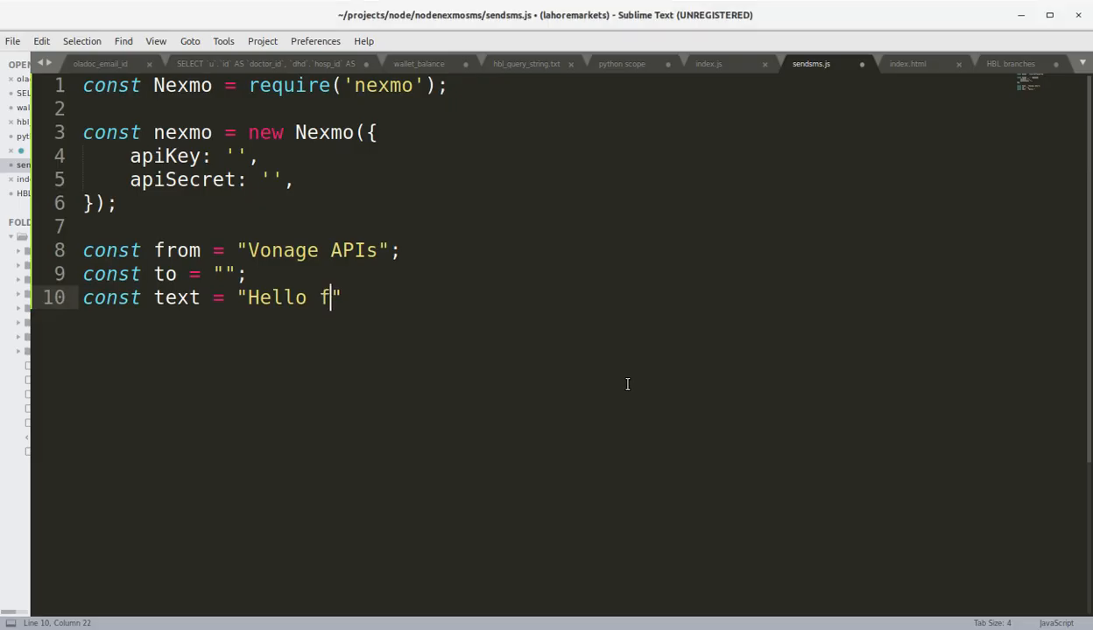
text(rom Nod)
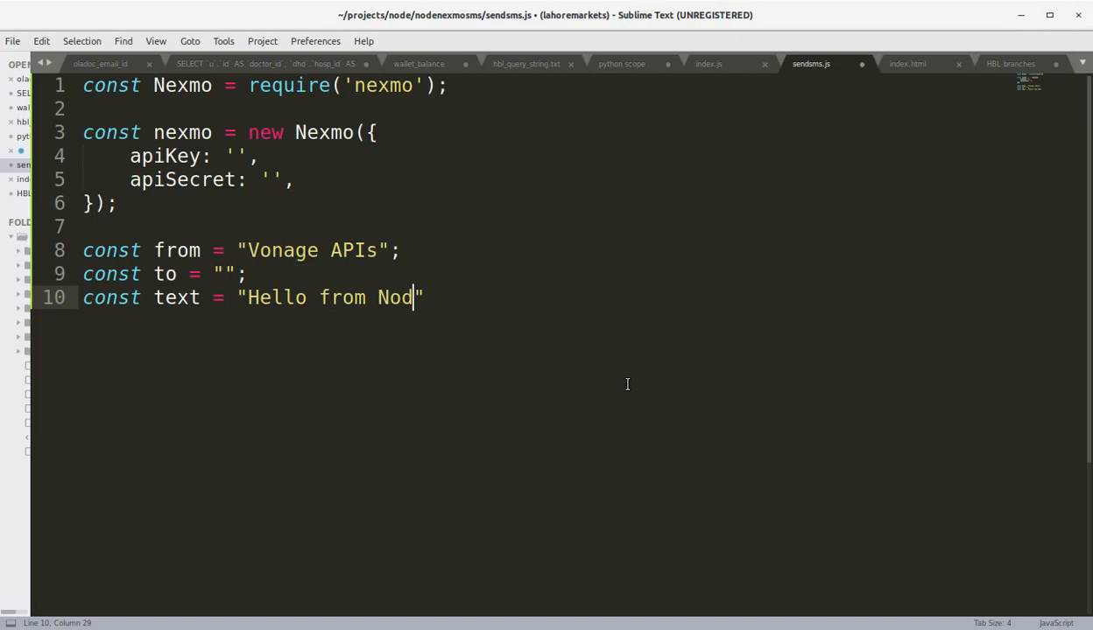
text(e JS via Vonage SMS API)
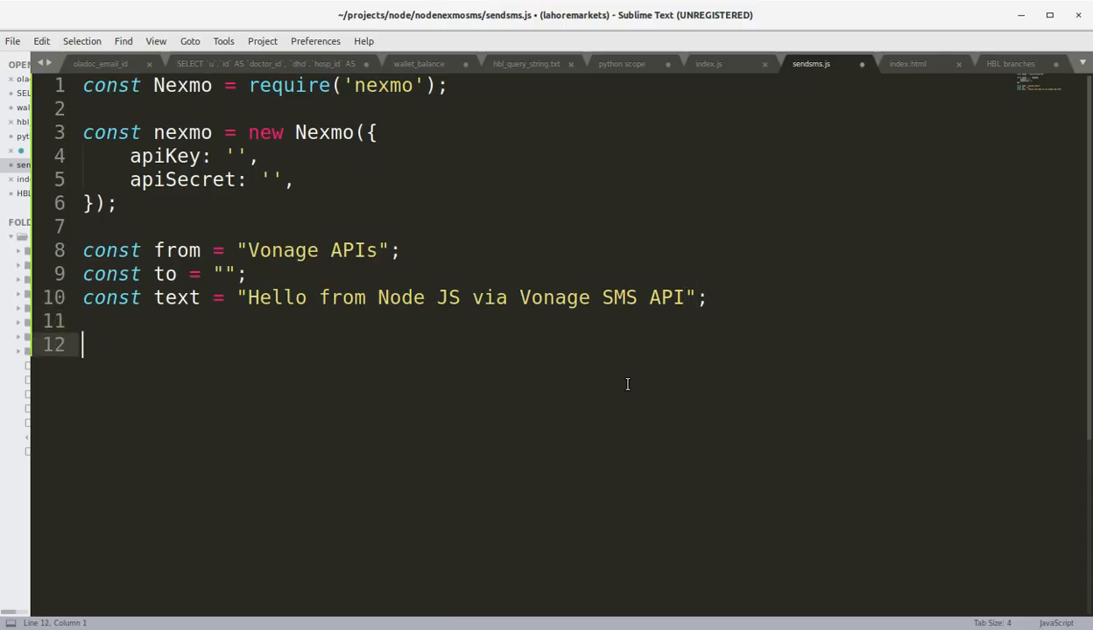
Step: Write nexmo.message.sendSms(from, to, text); at the end of sendsms.js
text(nexmo.)
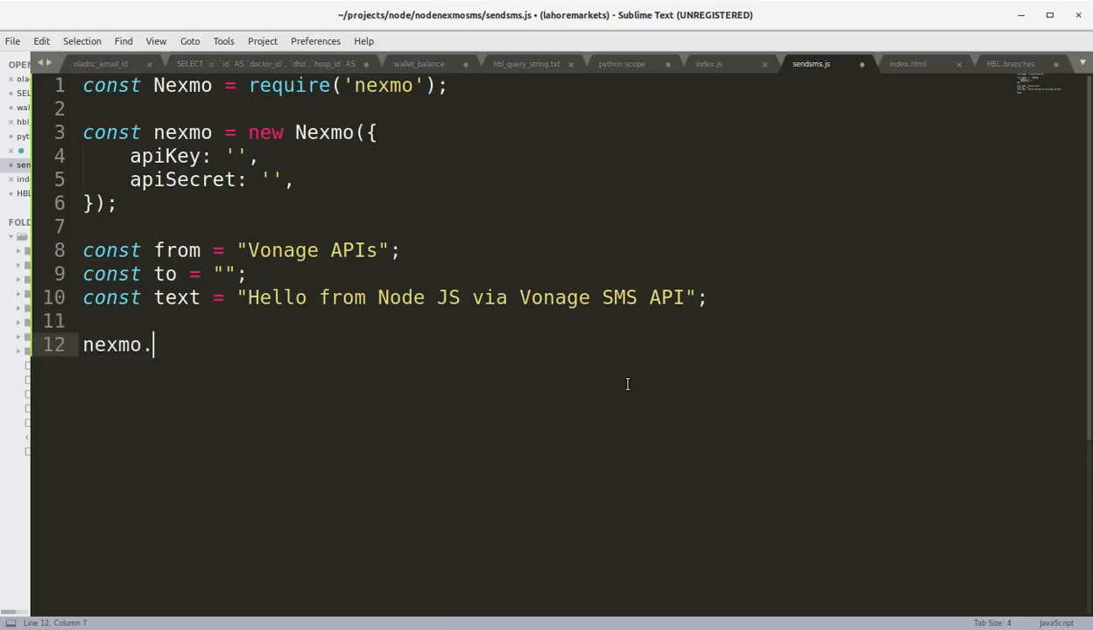
text(messag)
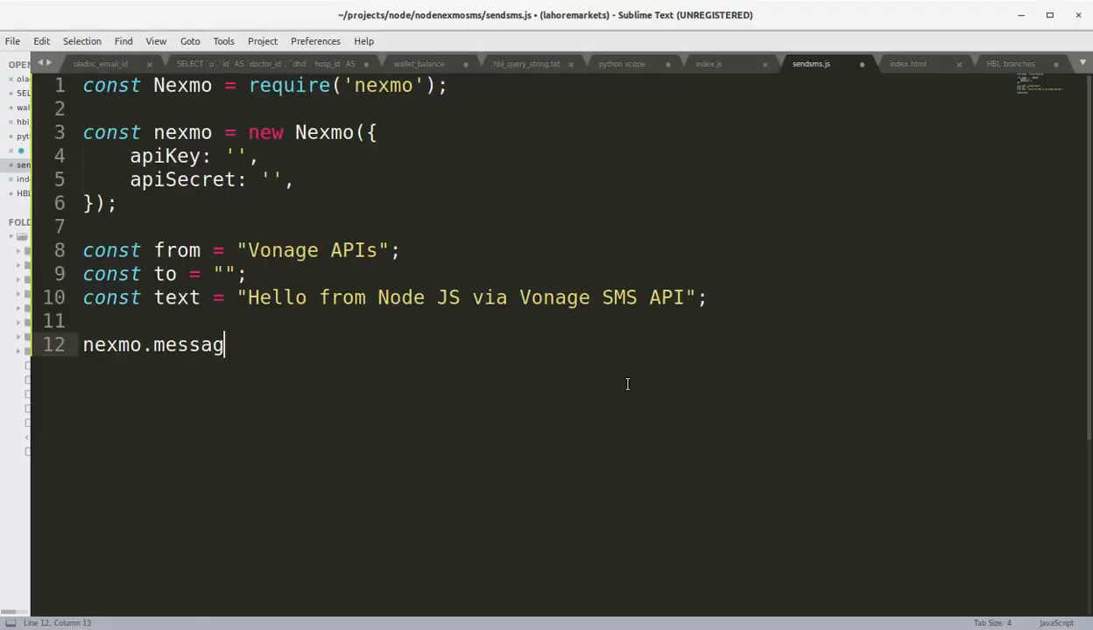
text(esen)
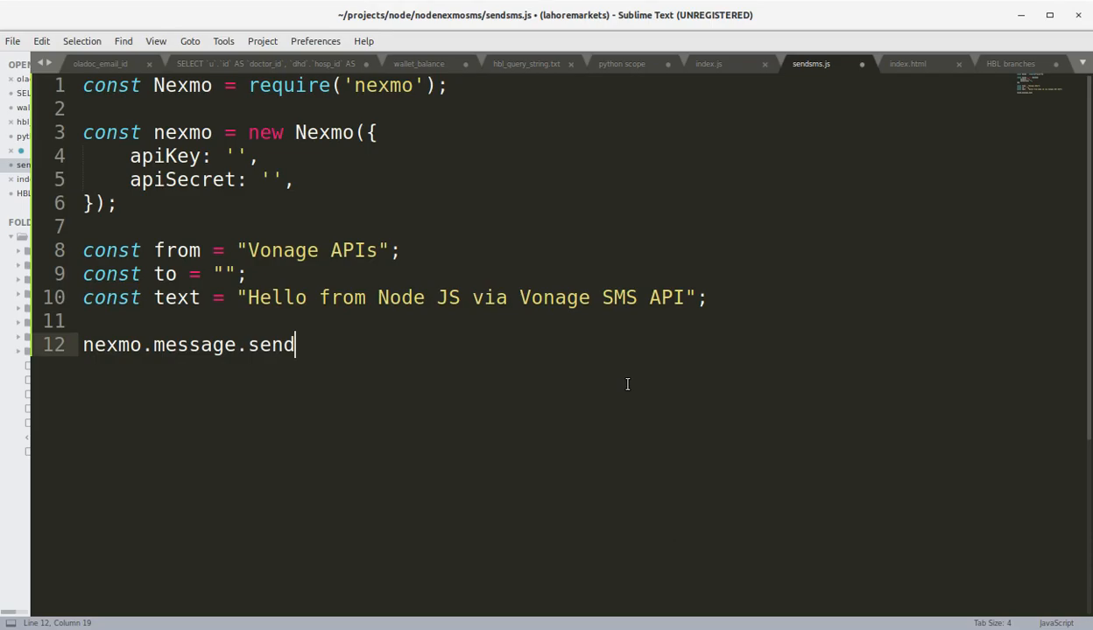
text(Sms)
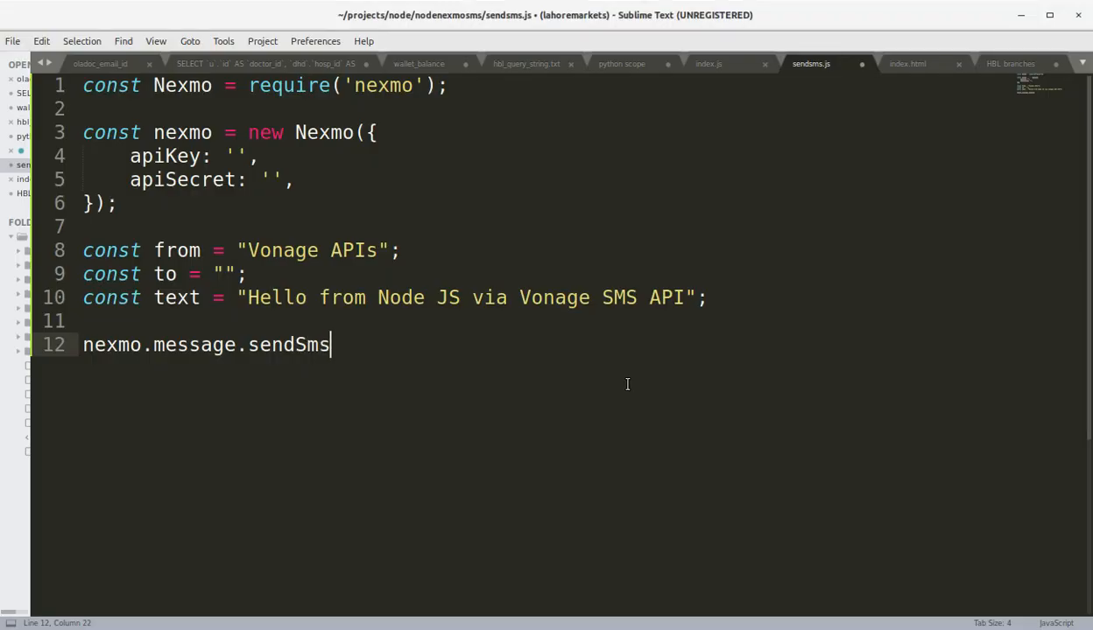
text((from, to)
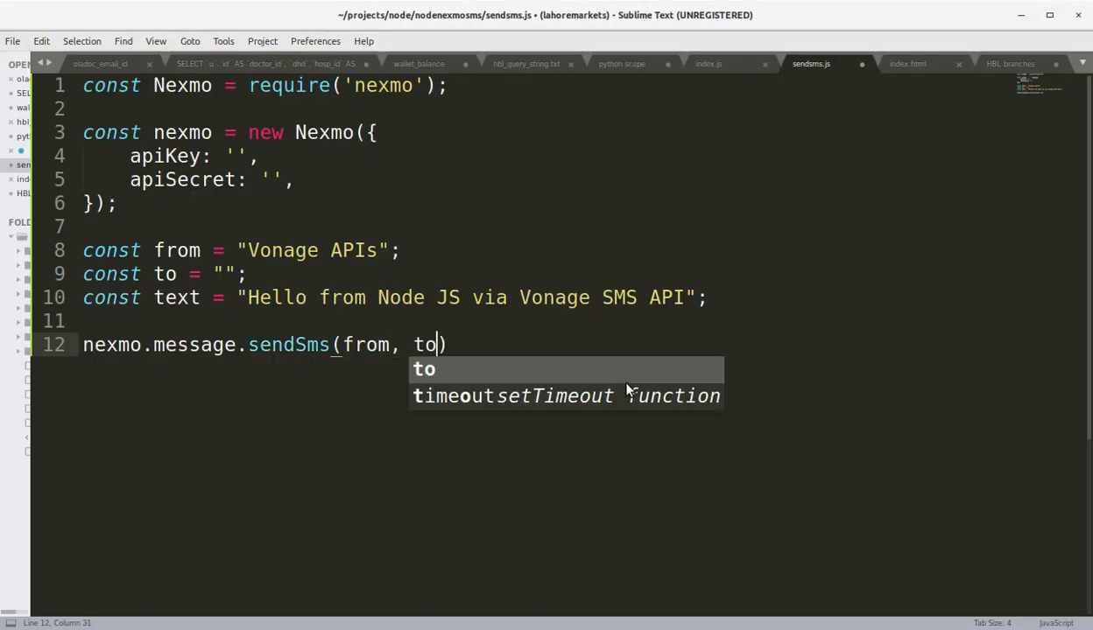
text(, text)
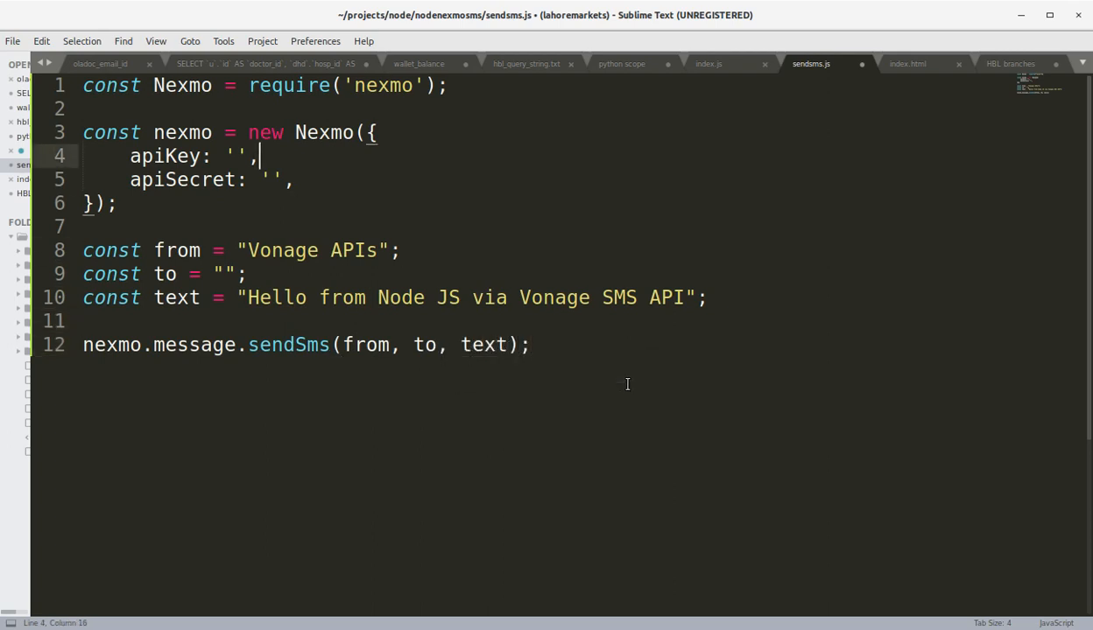
Step: Place the cursor inside the empty apiKey and apiSecret quotes to insert the dashboard credentials
click(84, 320)
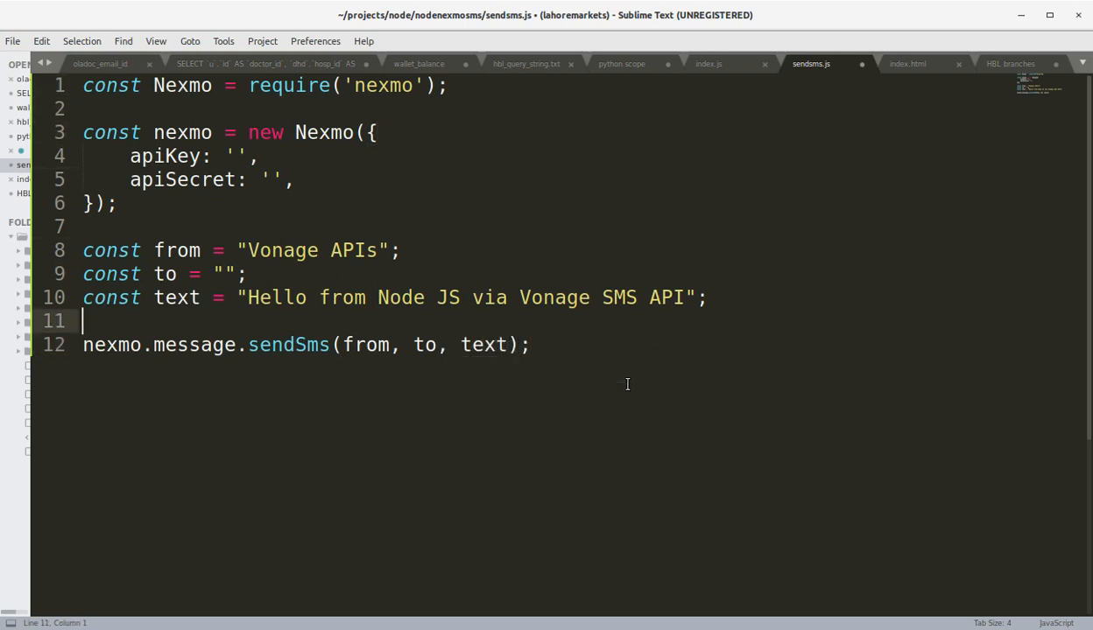
click(257, 156)
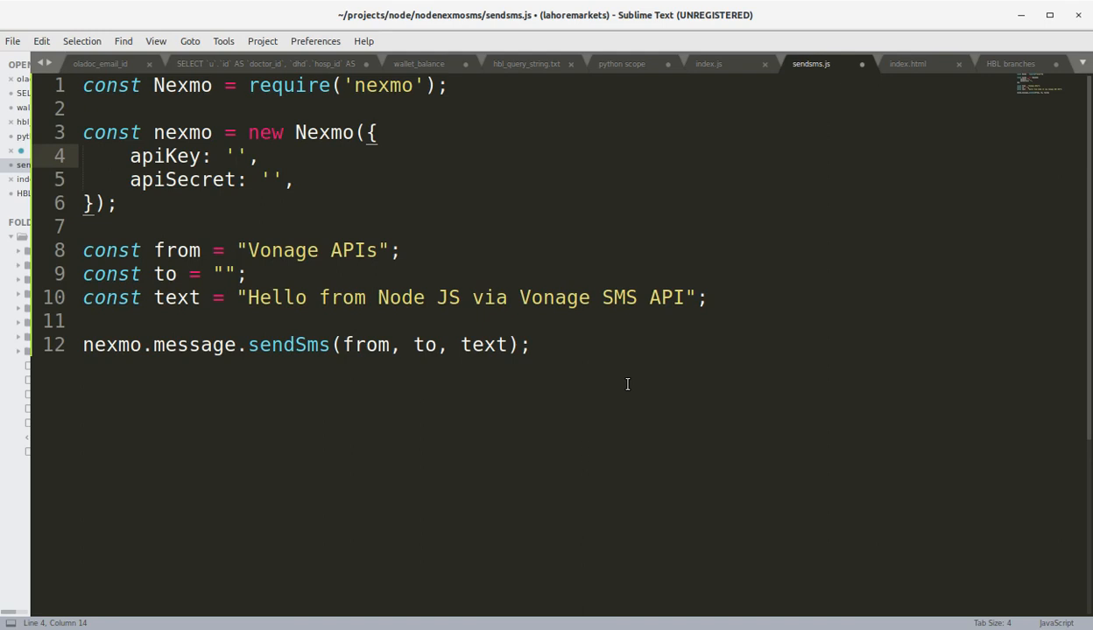
click(235, 180)
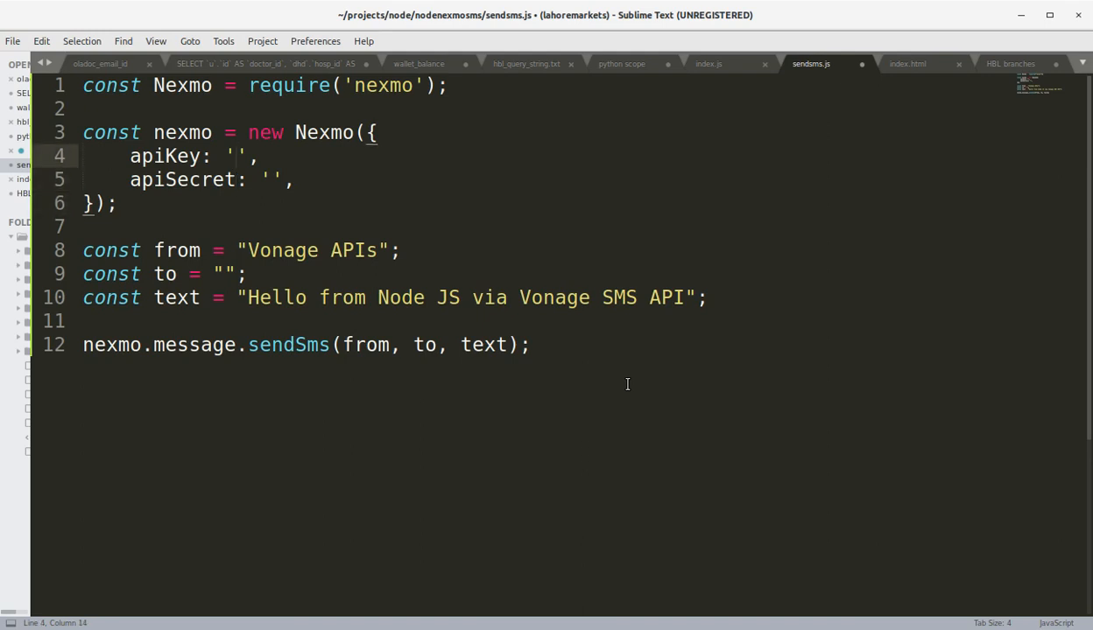
click(82, 320)
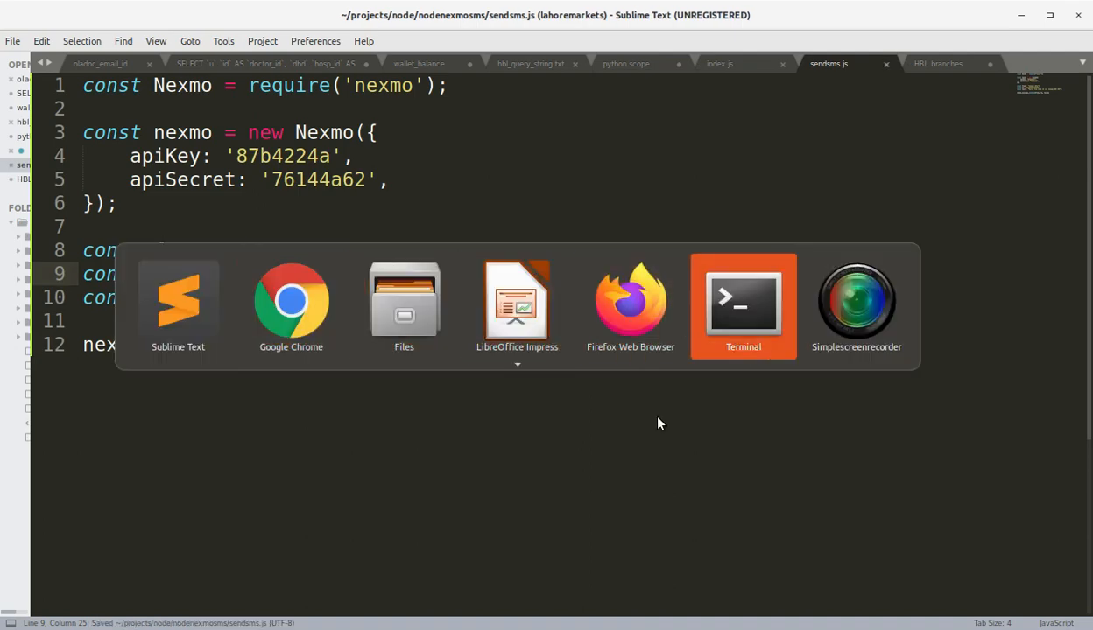
Step: Bring Terminal forward and type node sendsms.js at the prompt
click(742, 302)
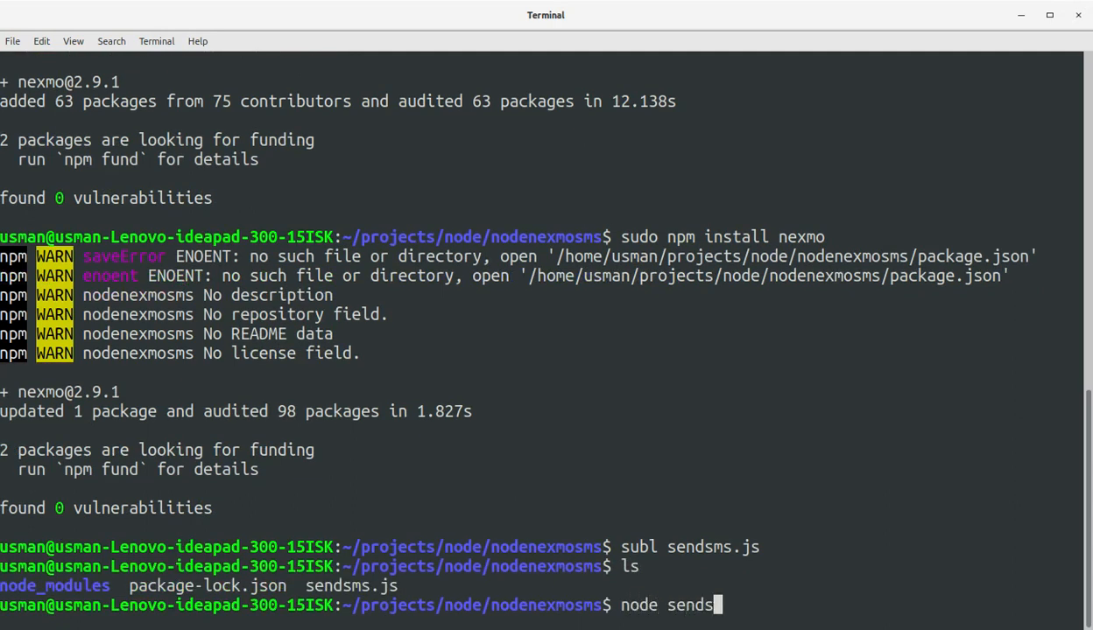
text(ms.js)
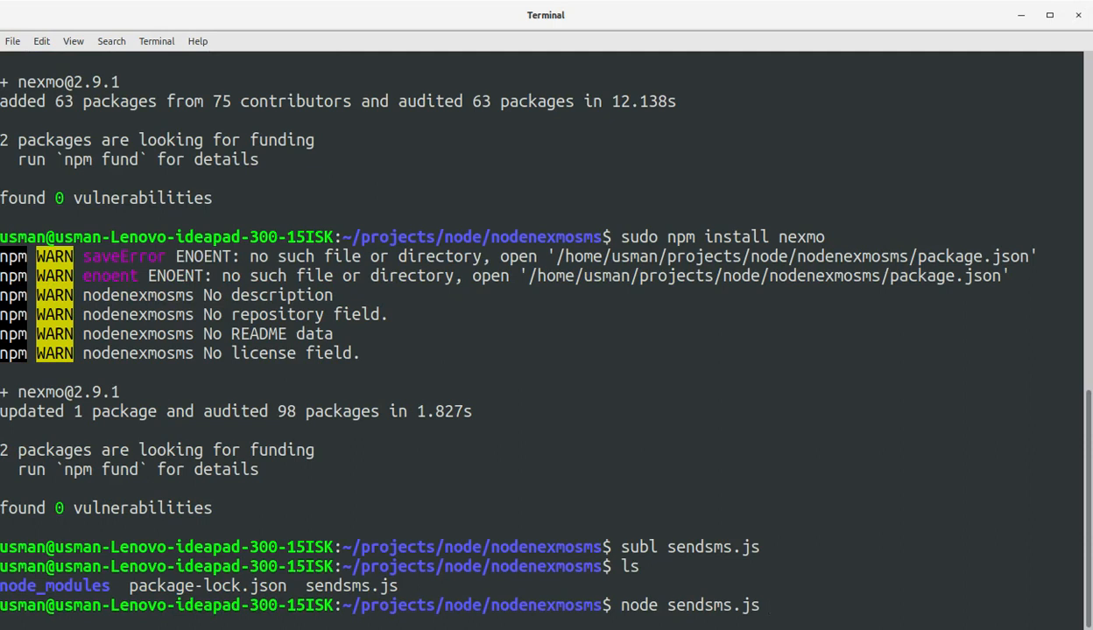